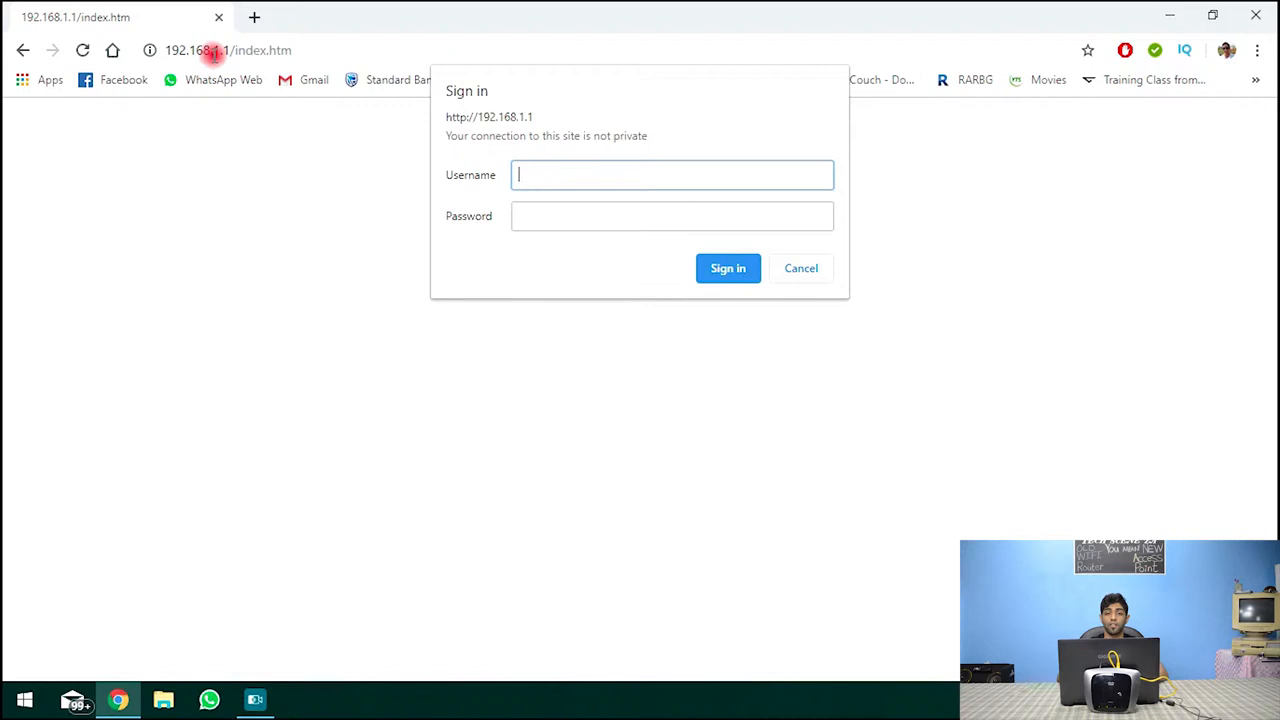
Sign in to 192.168.1.1 as admin and dismiss Chrome's save-password prompt.
text(adi)
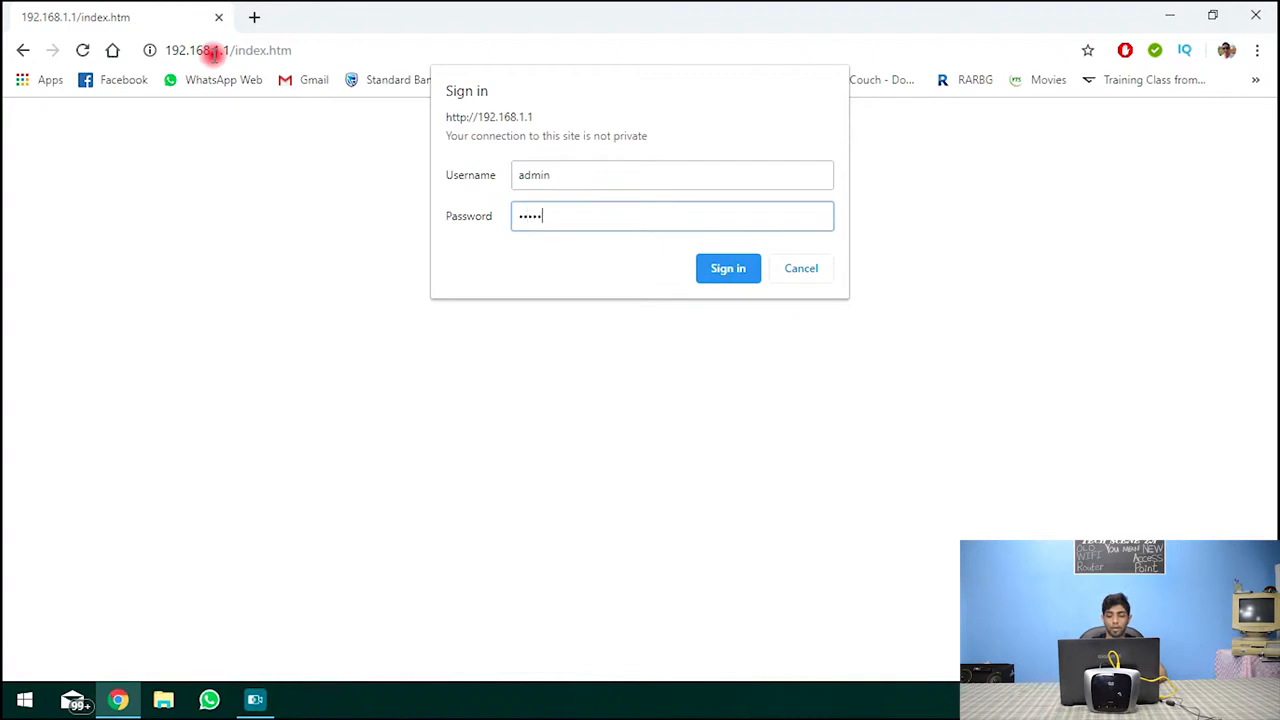
click(728, 268)
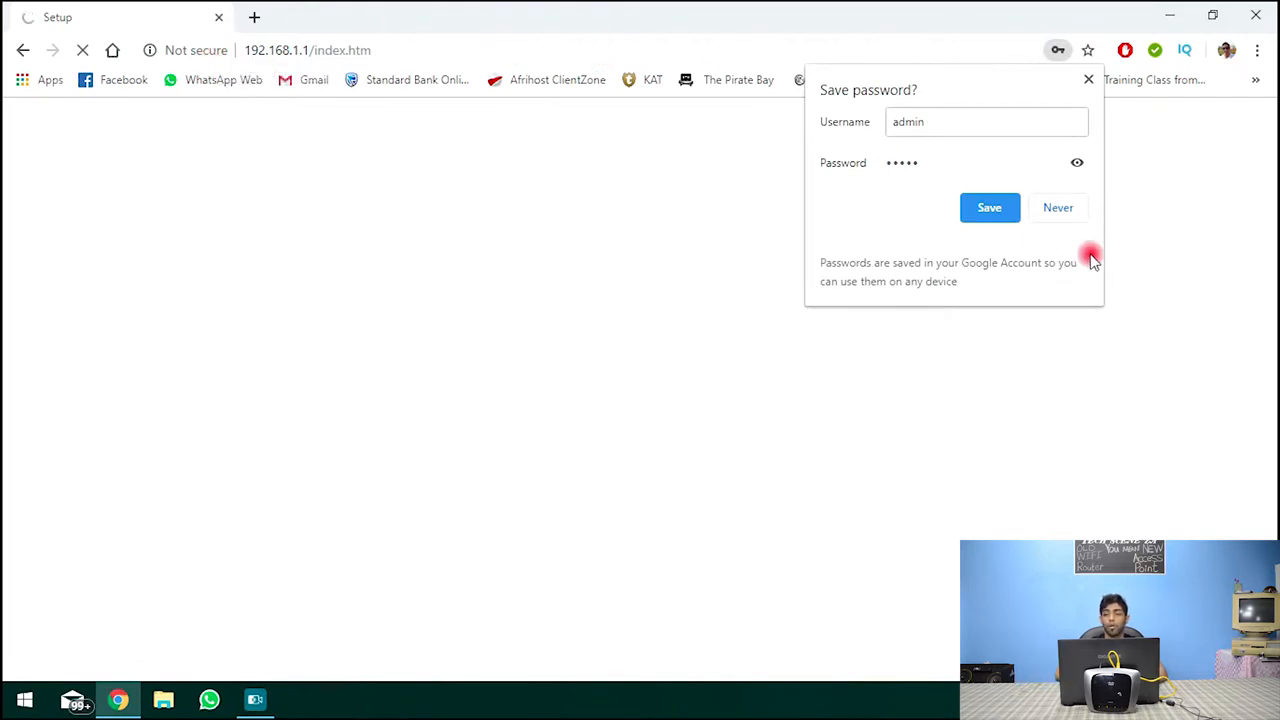
click(1058, 206)
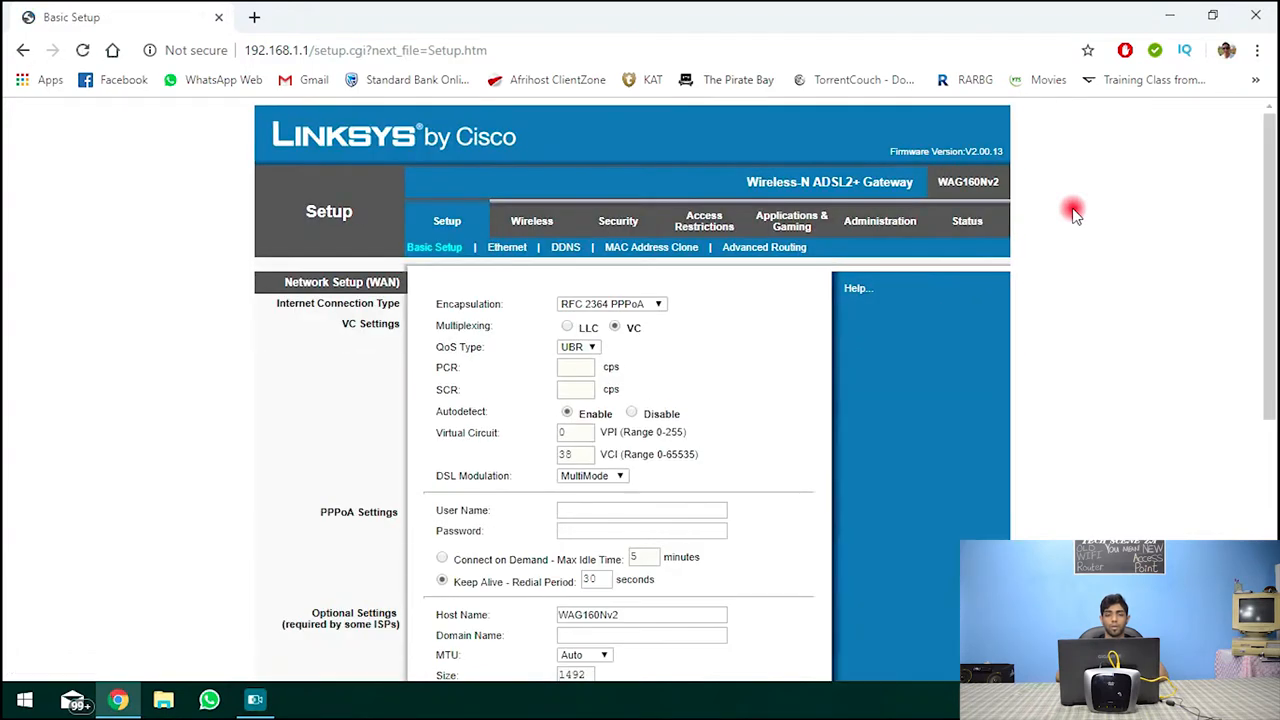
mouse_move(1004, 262)
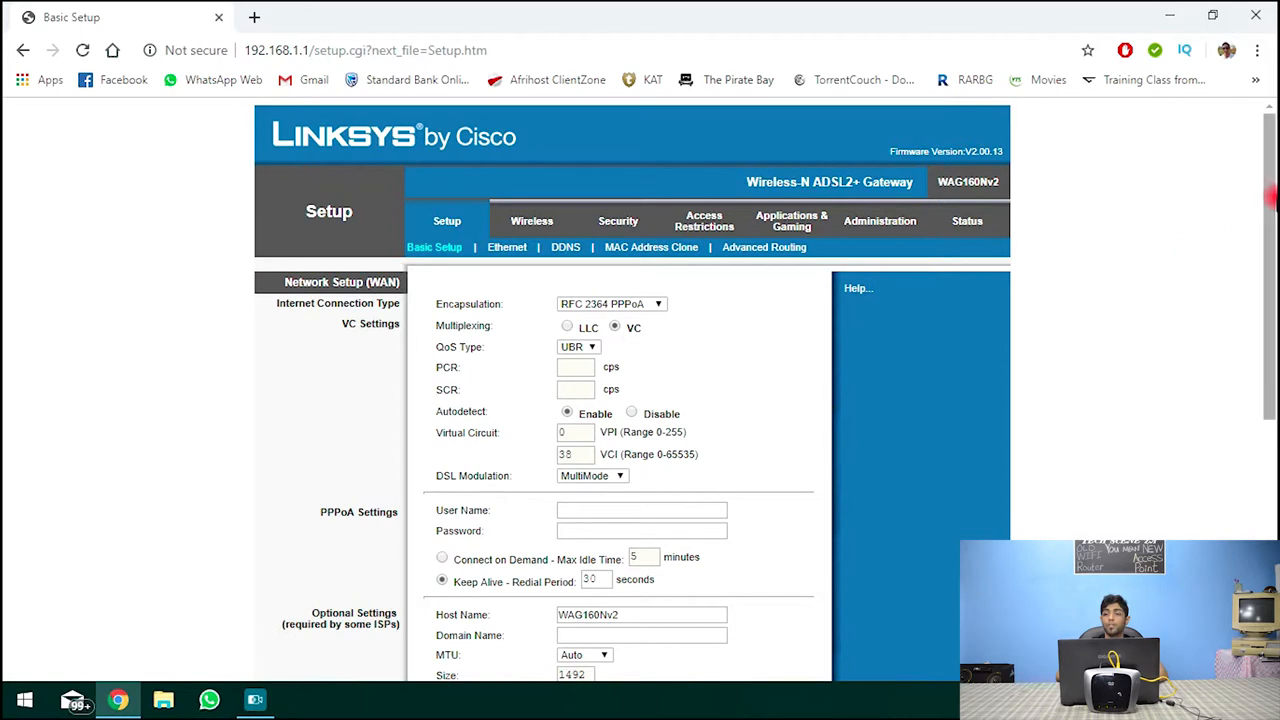
Set DHCP Server to Disable under Network Setup (LAN) on the basic setup page.
scroll(down, 3)
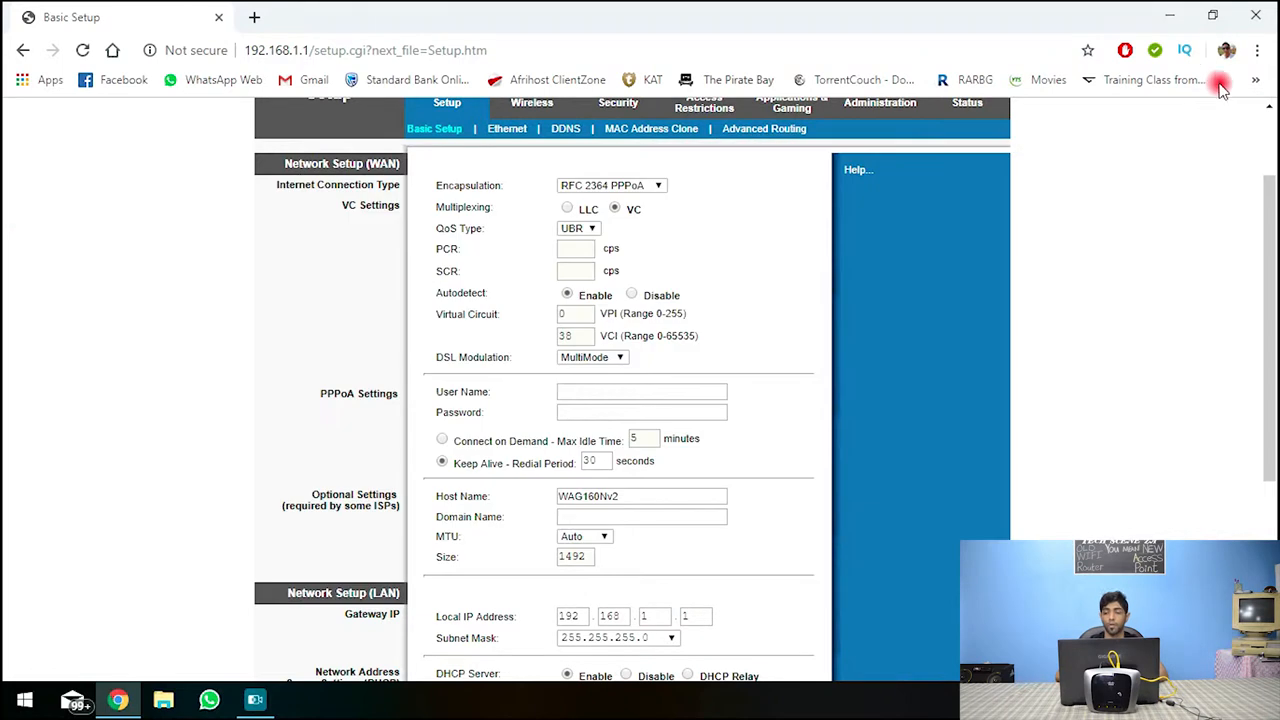
scroll(down, 3)
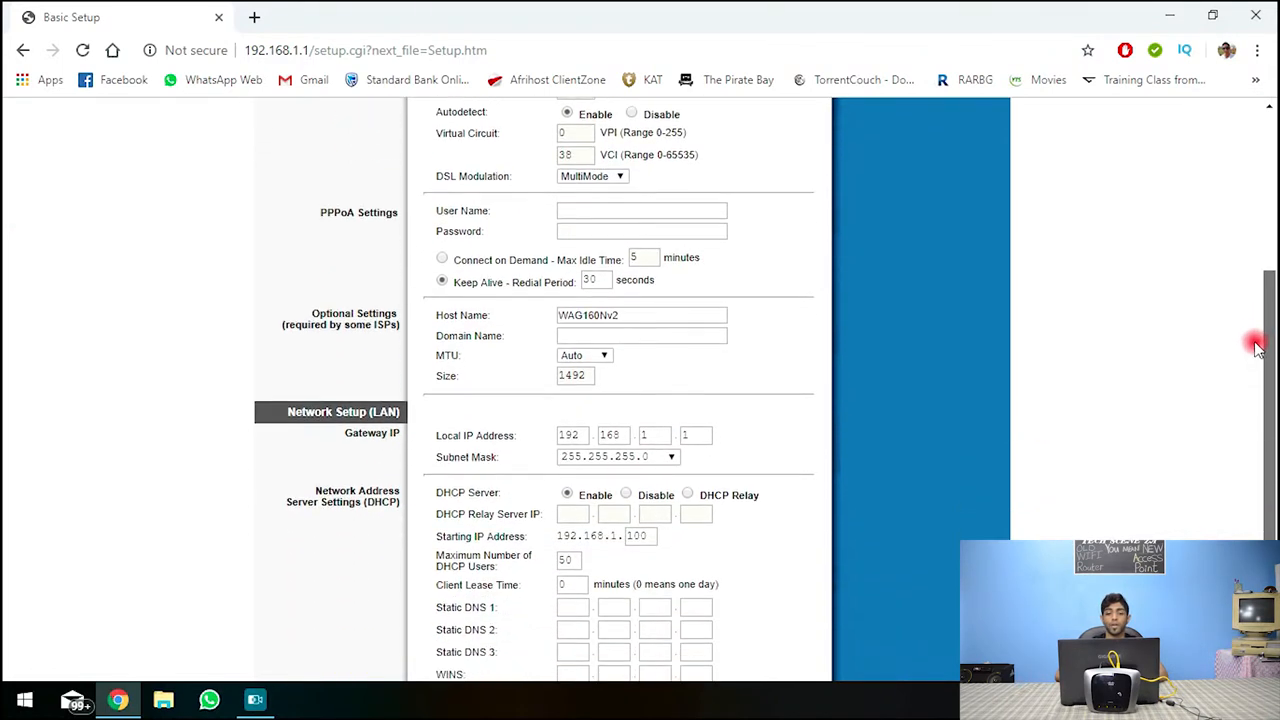
scroll(down, 3)
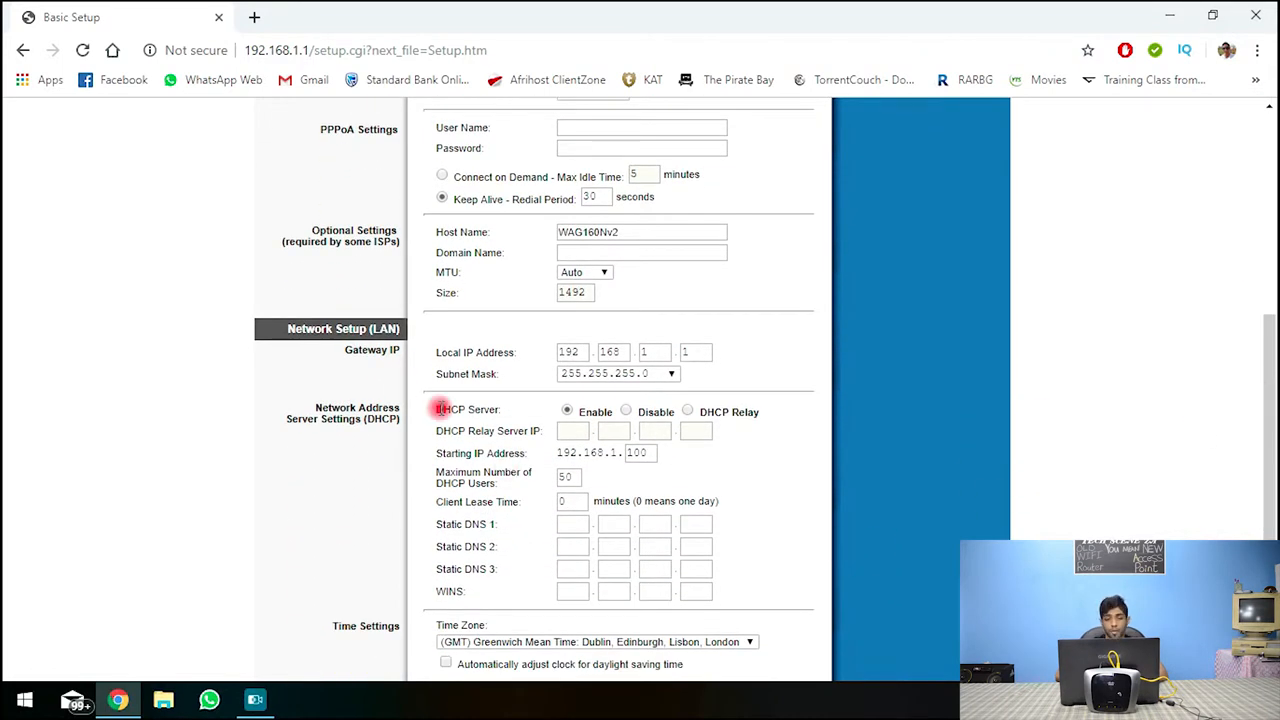
double_click(456, 408)
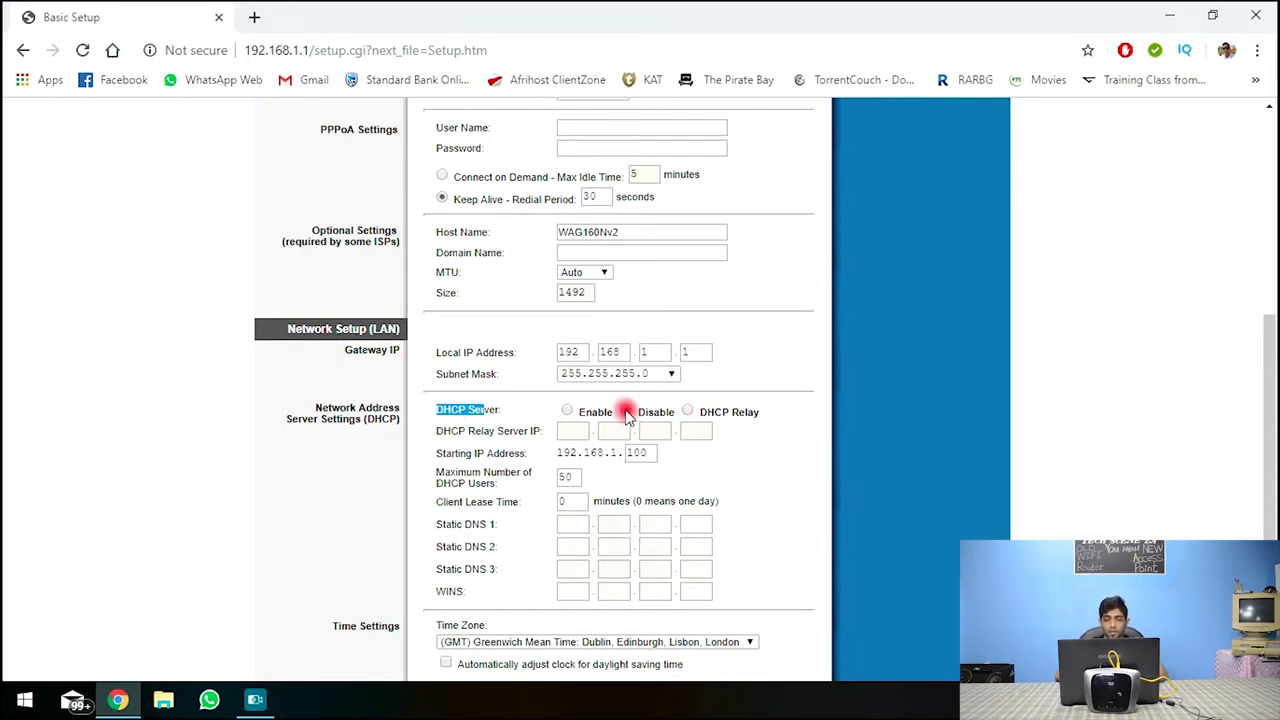
click(626, 412)
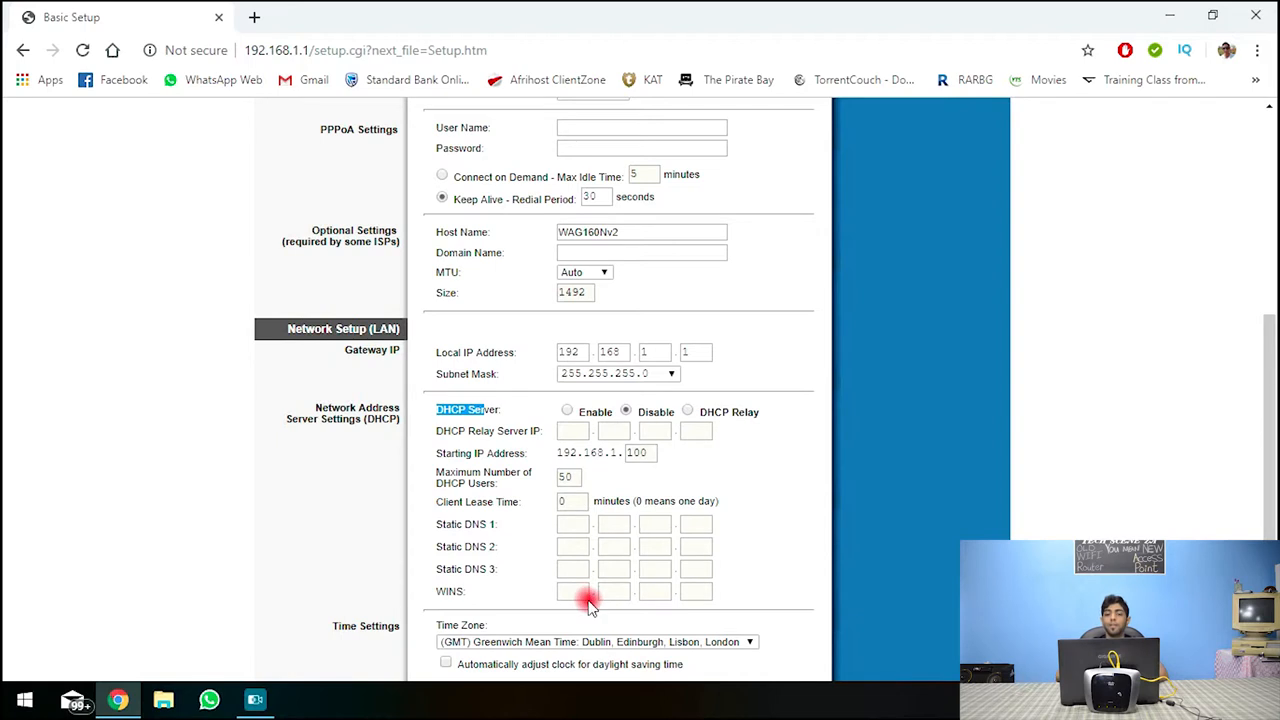
mouse_move(820, 480)
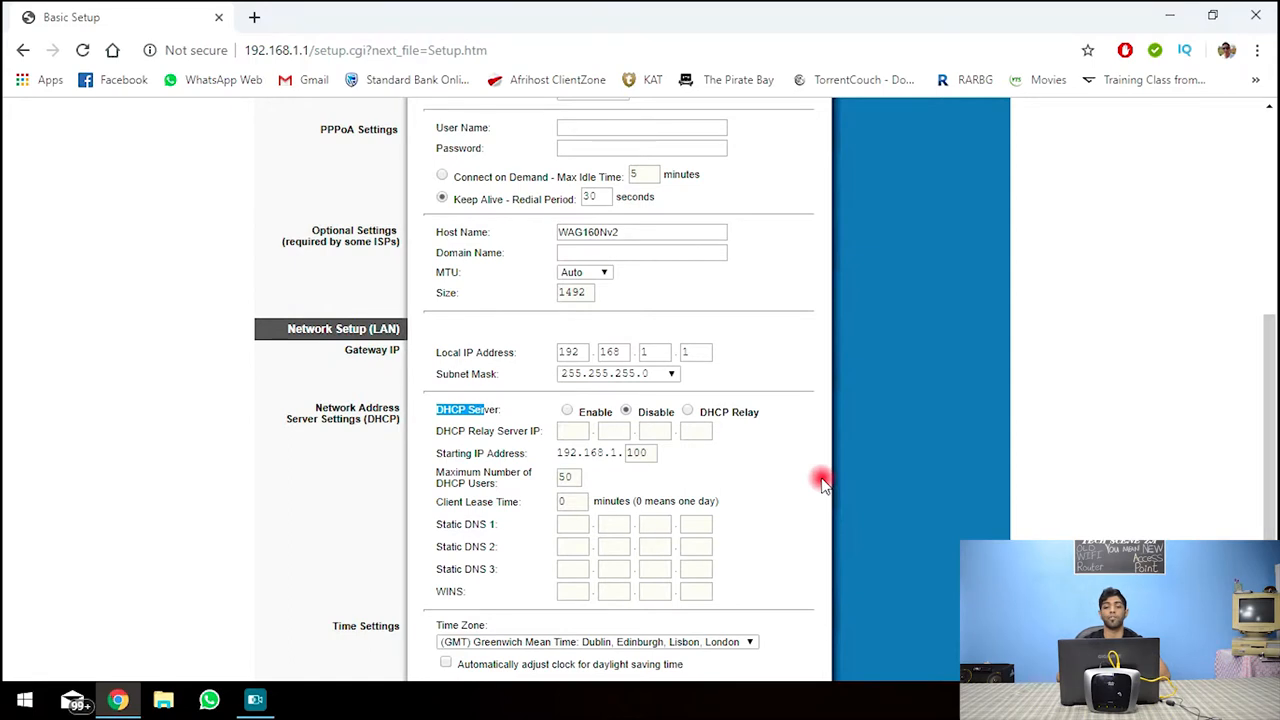
mouse_move(784, 474)
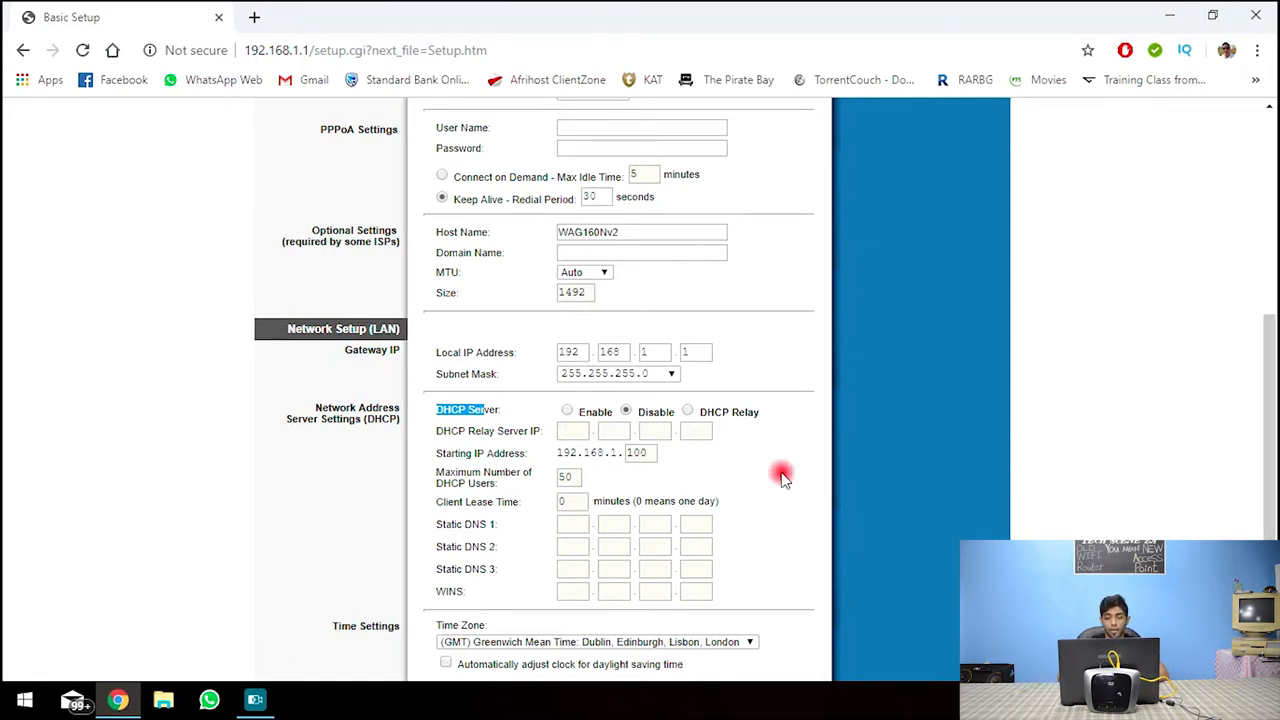
scroll(down, 3)
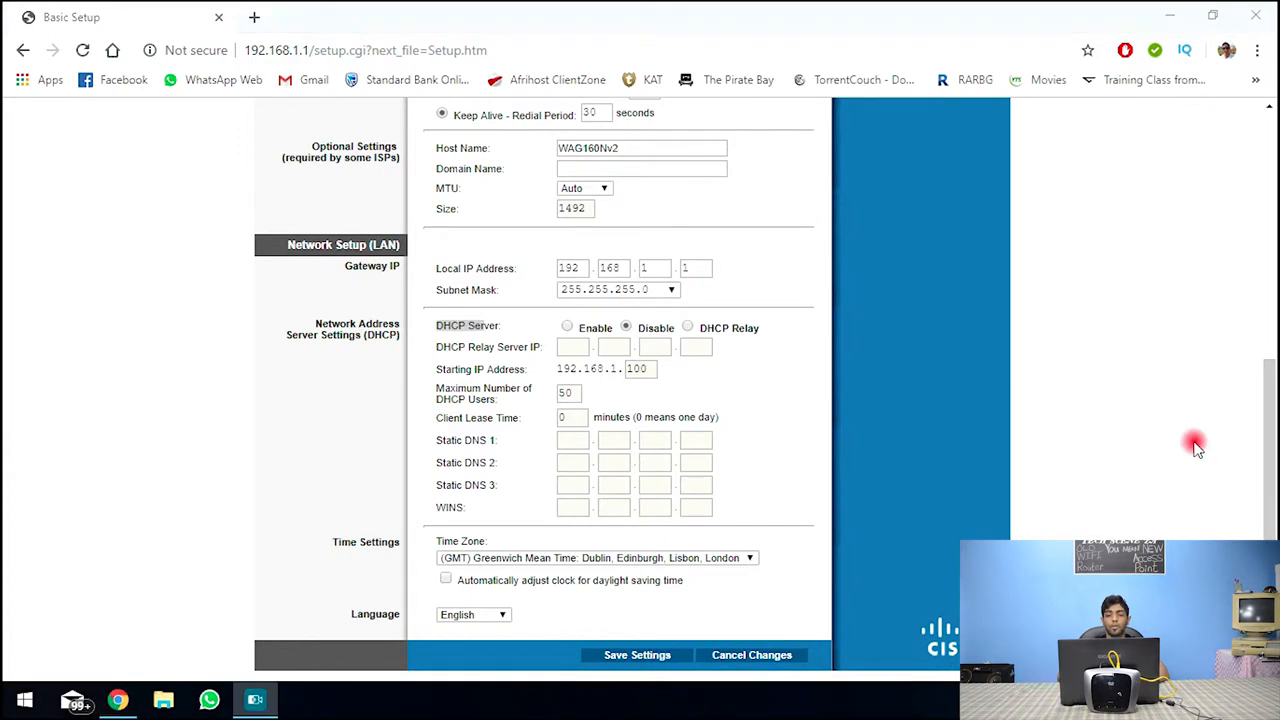
click(636, 656)
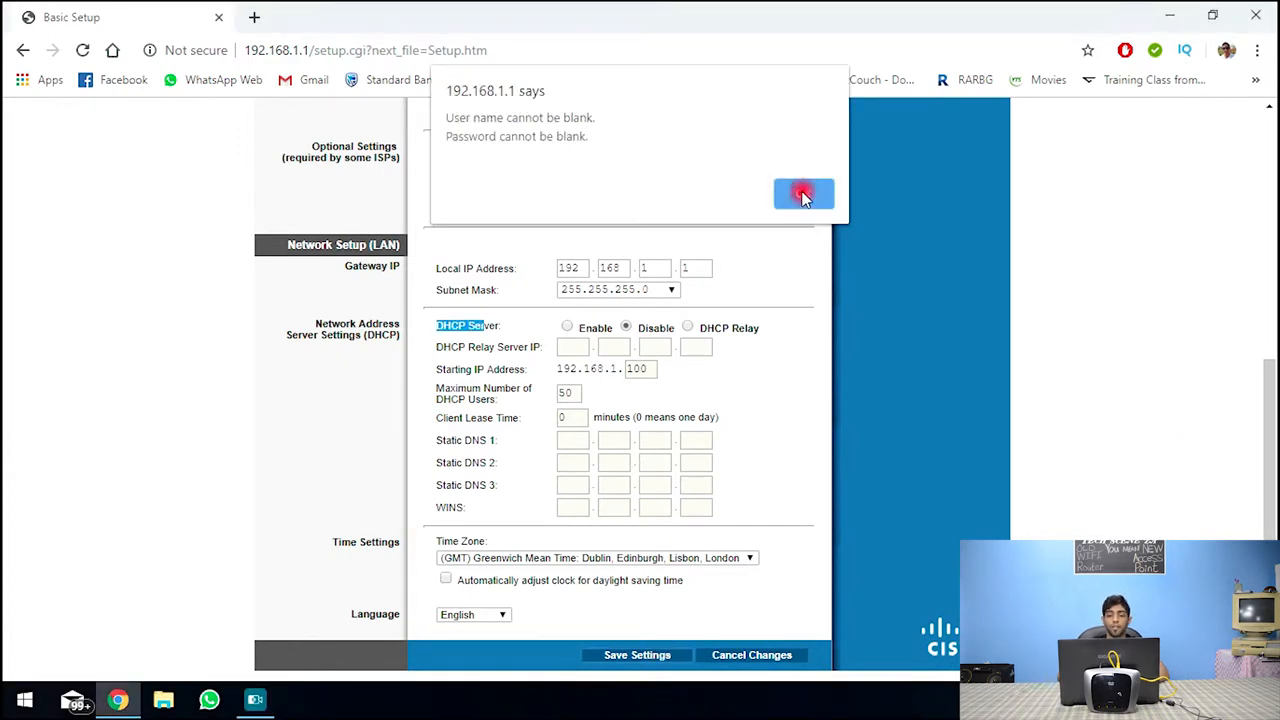
click(804, 192)
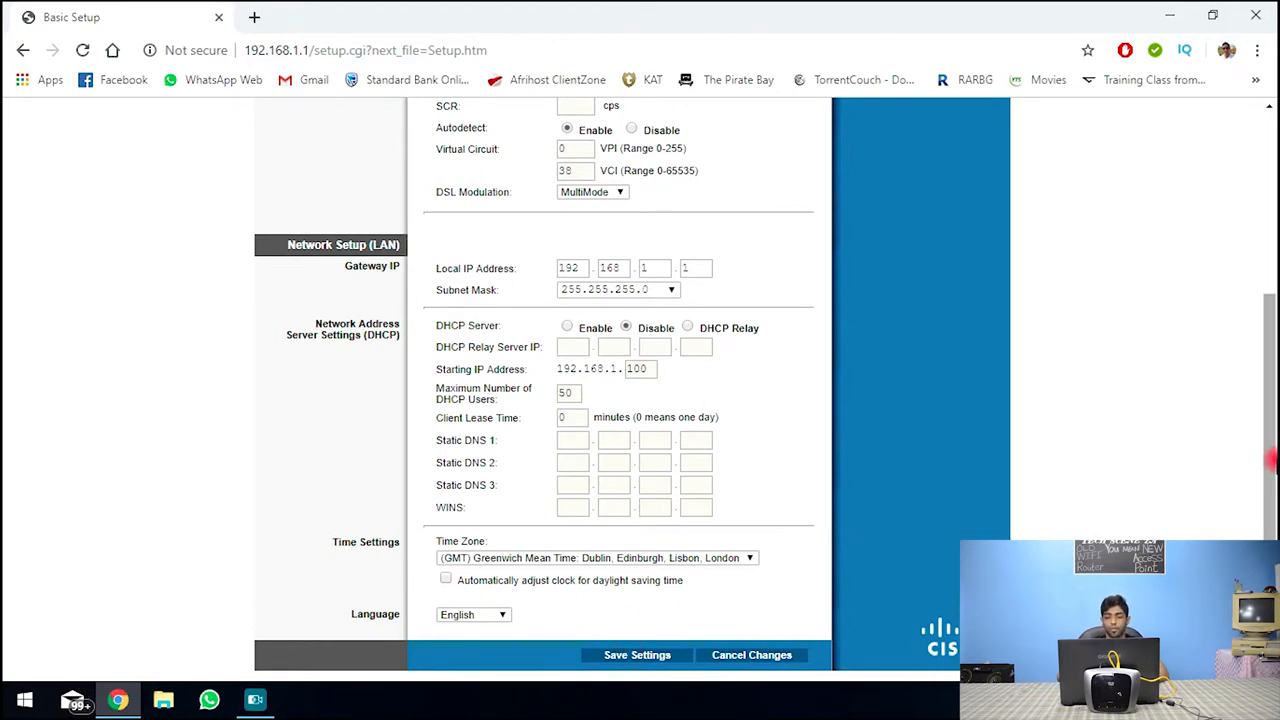
scroll(up, 3)
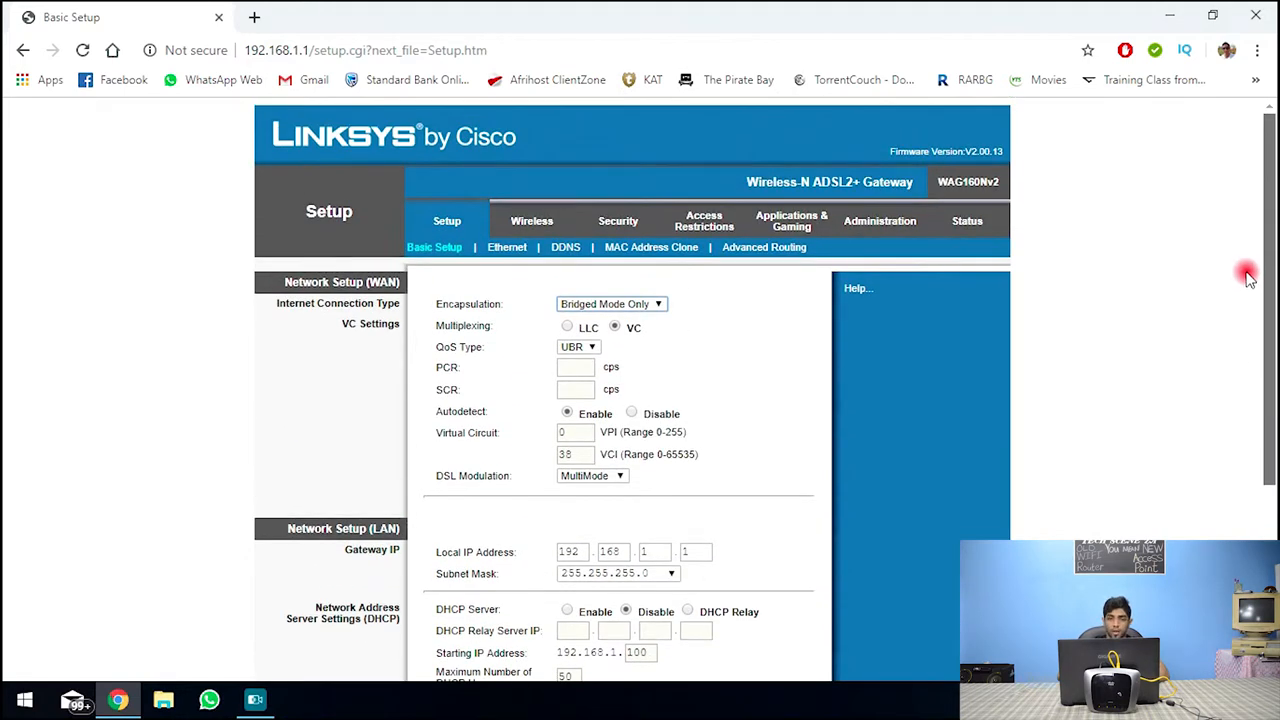
scroll(down, 3)
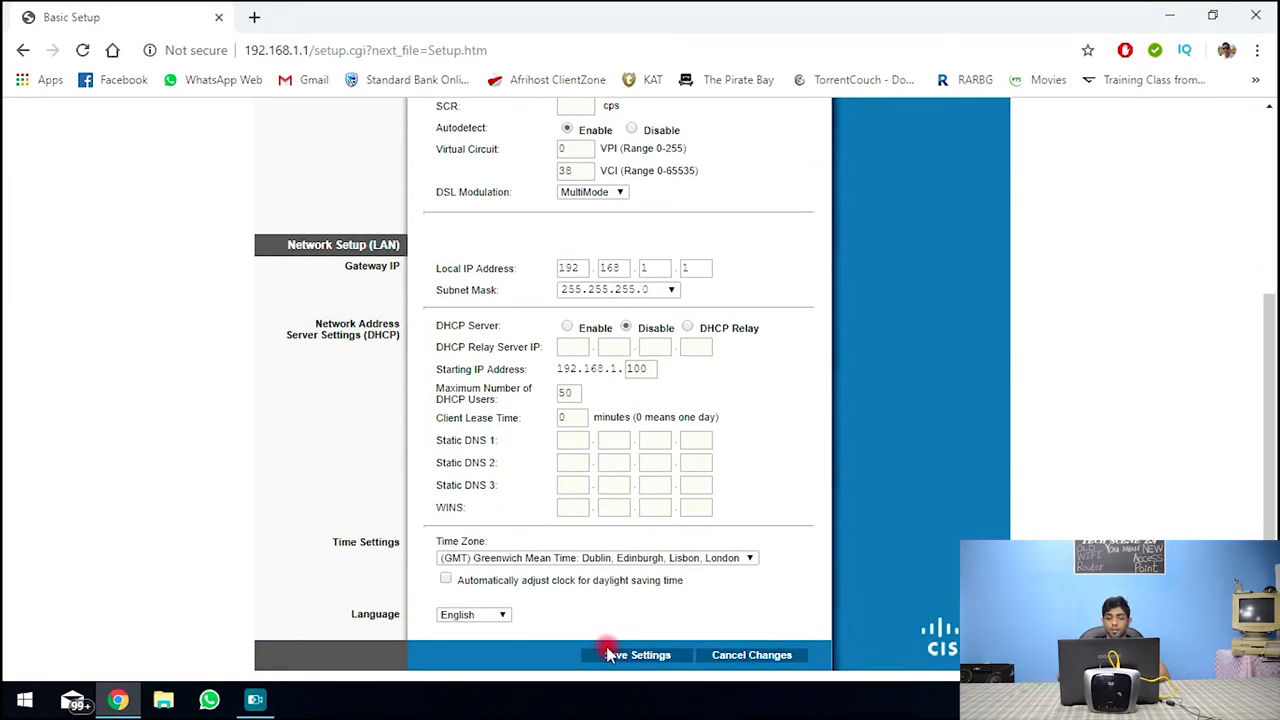
click(636, 654)
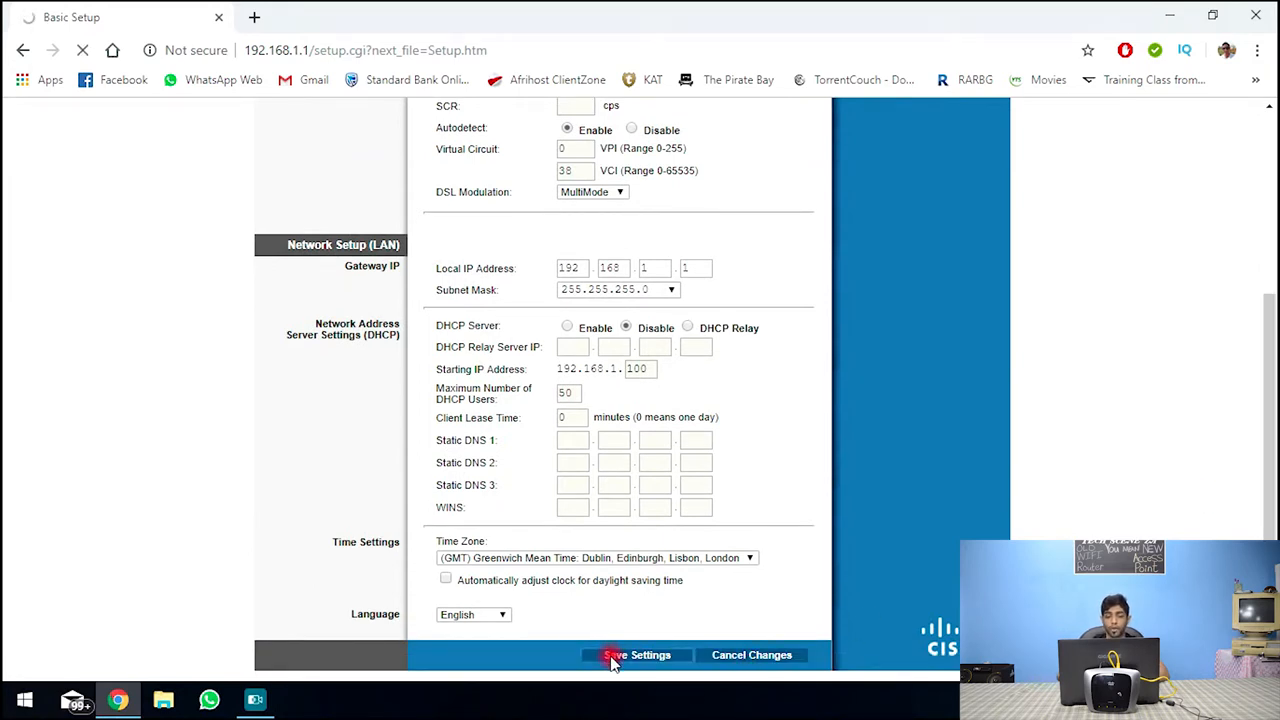
click(636, 656)
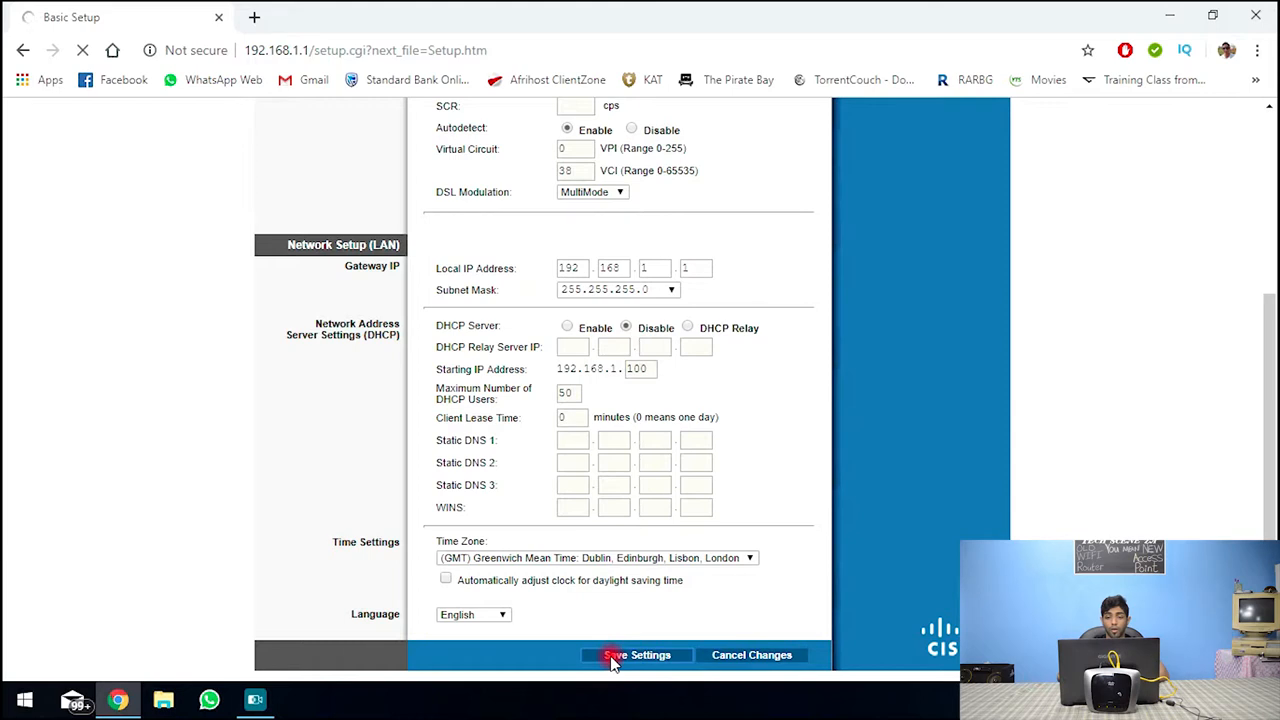
click(636, 656)
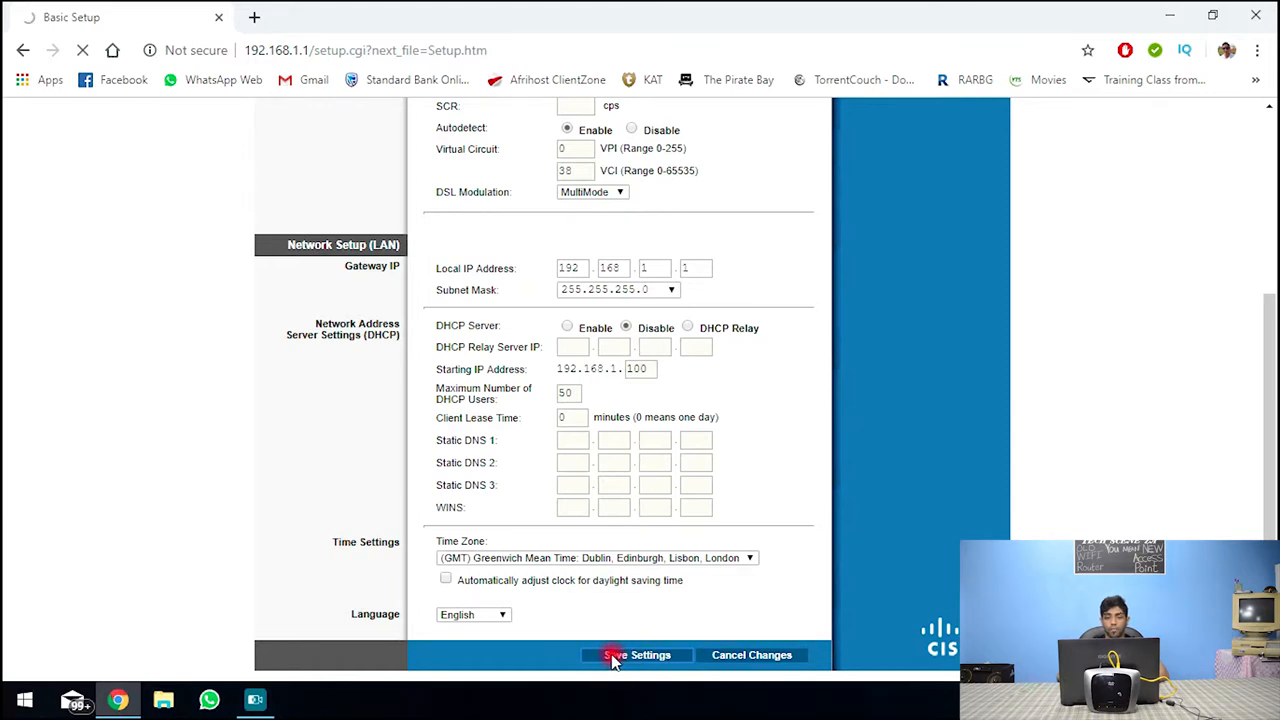
click(636, 656)
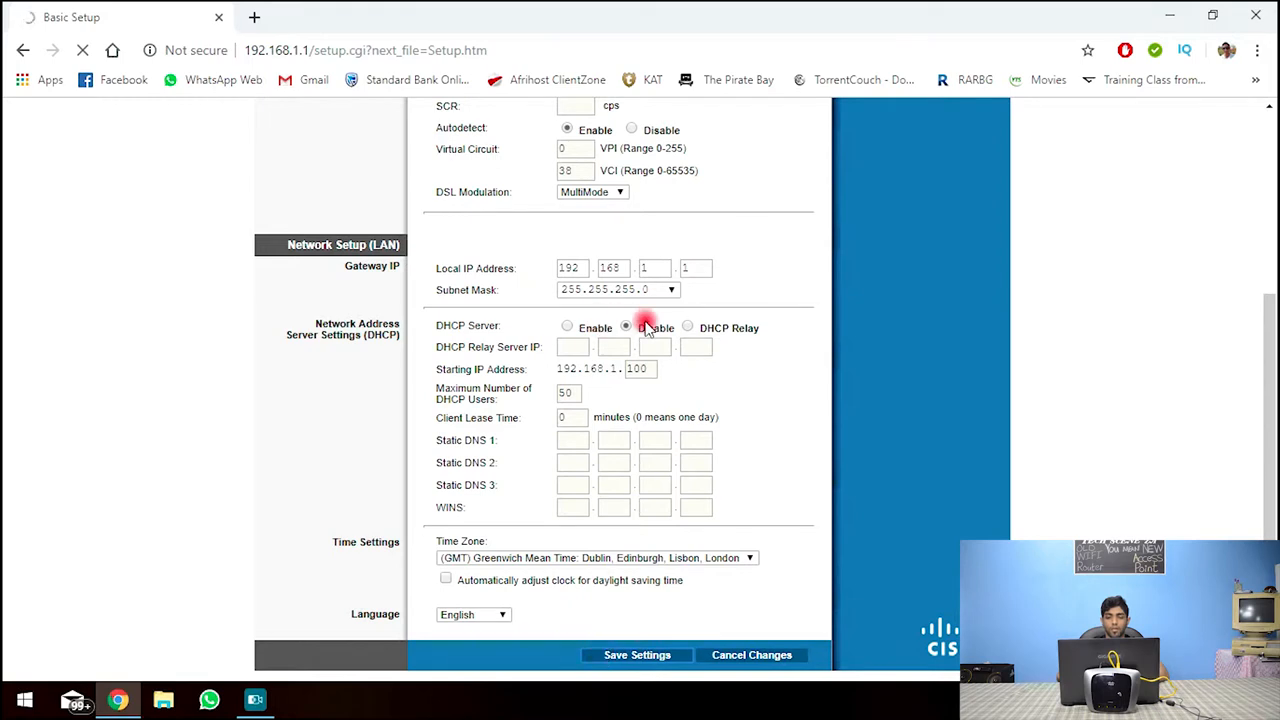
click(626, 328)
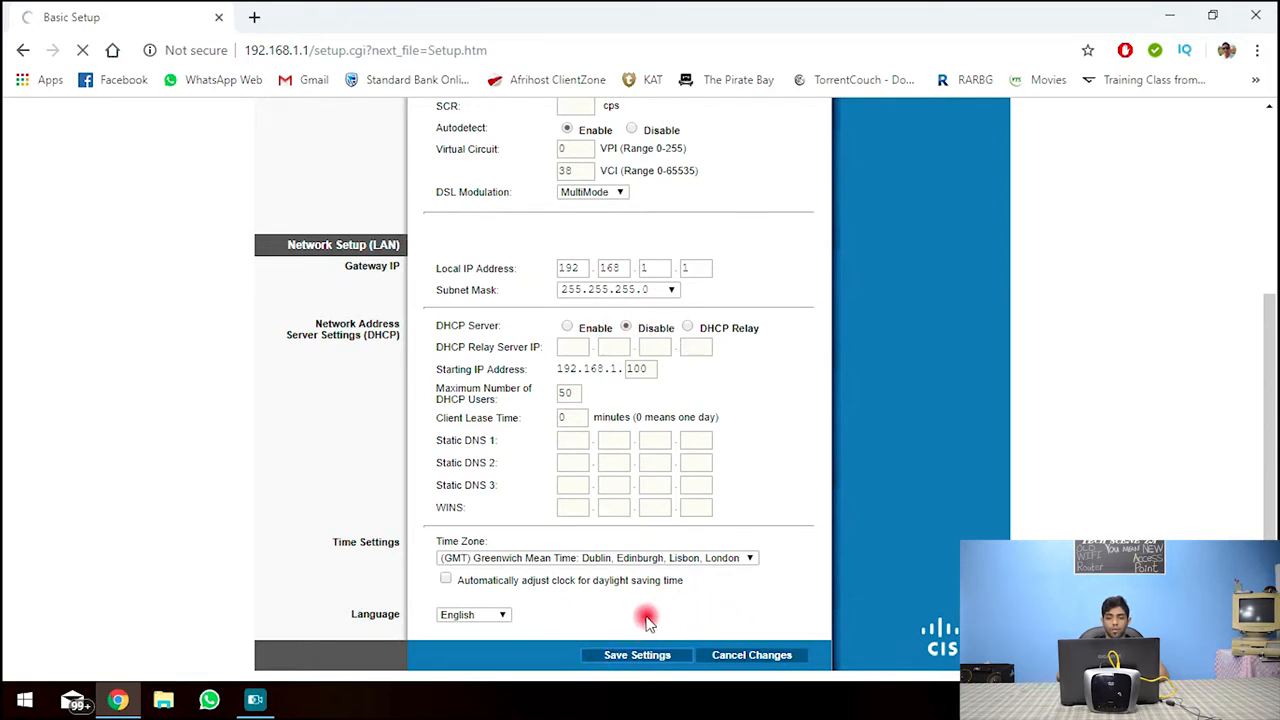
click(636, 656)
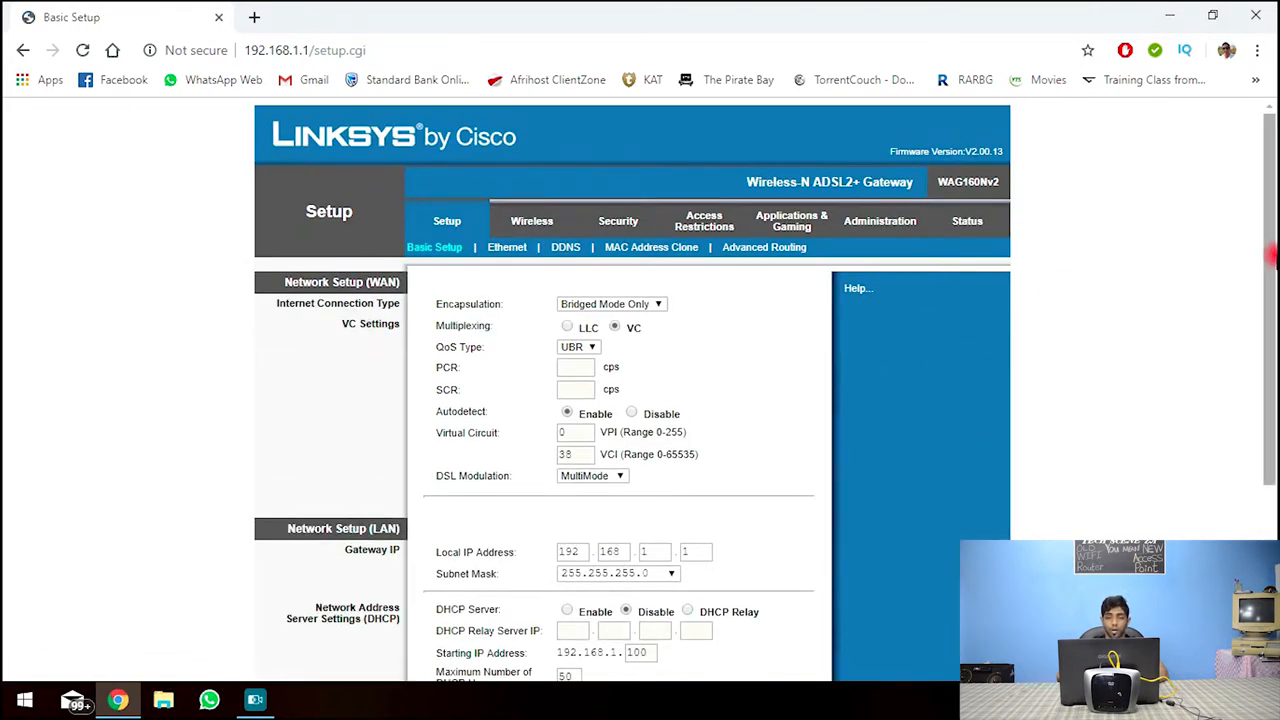
scroll(down, 3)
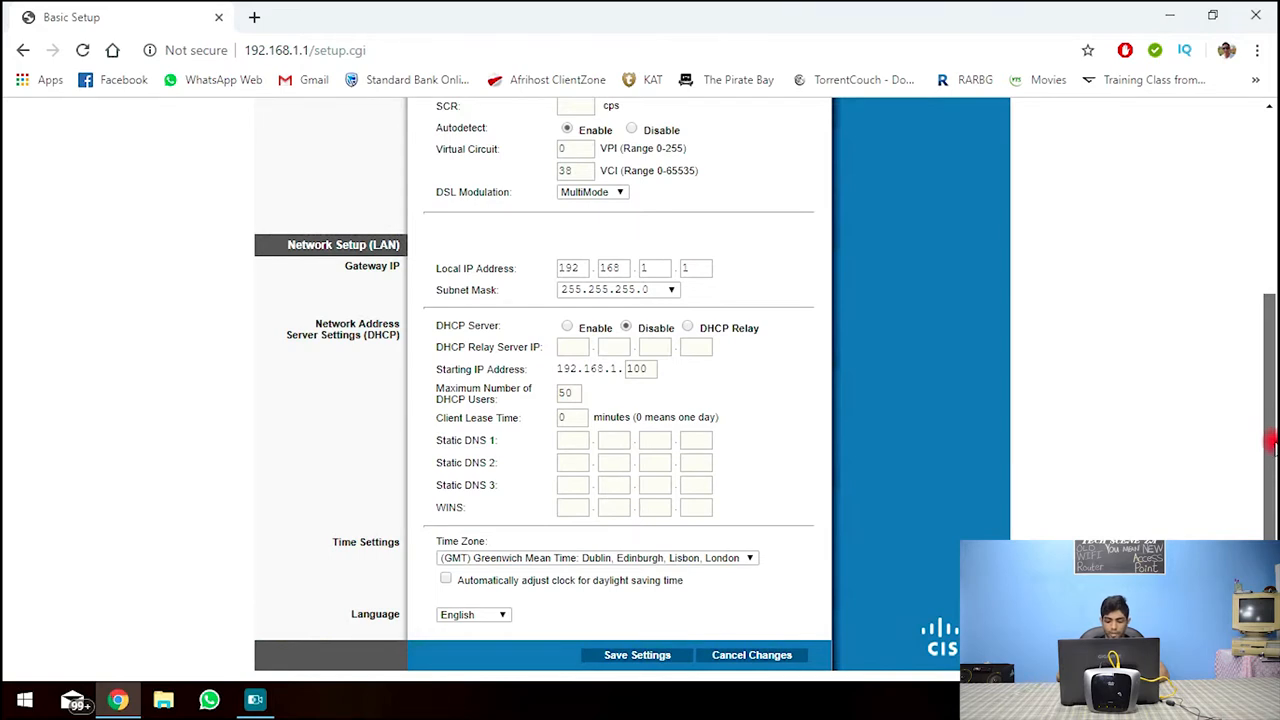
scroll(up, 3)
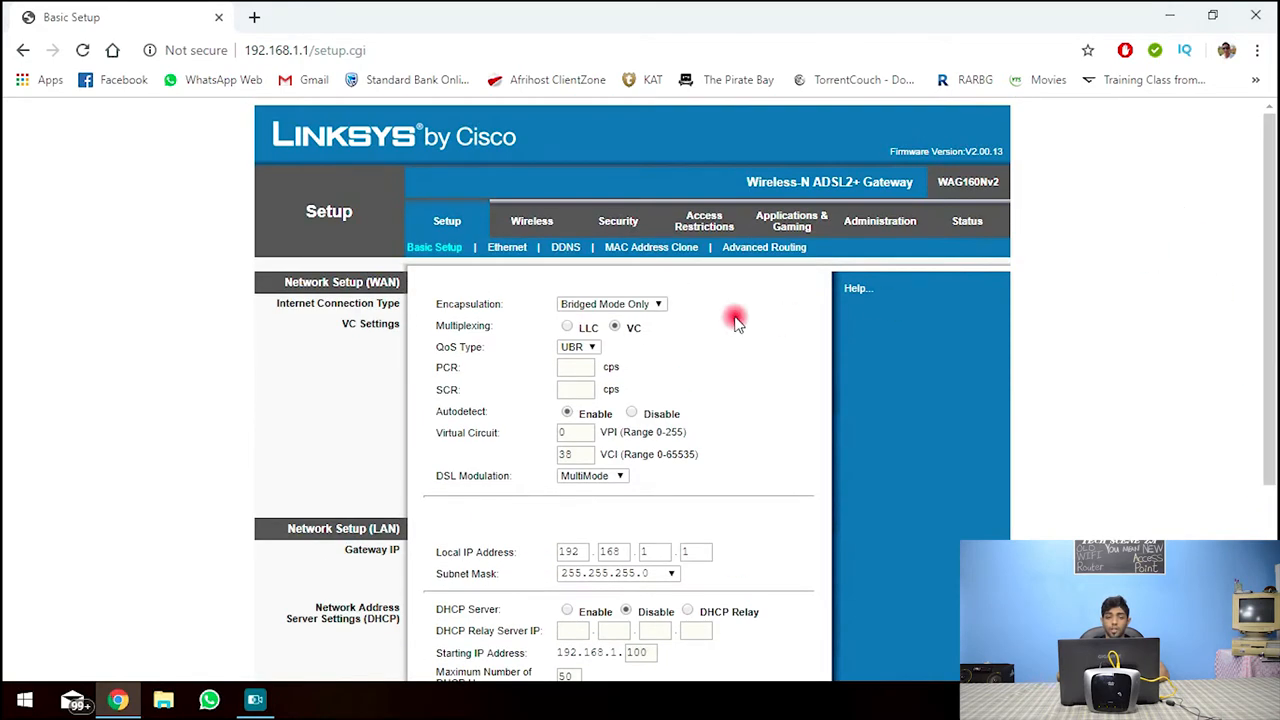
Change the Network Name (SSID) on the Wireless page from linksys to SILVERFOX.
click(532, 220)
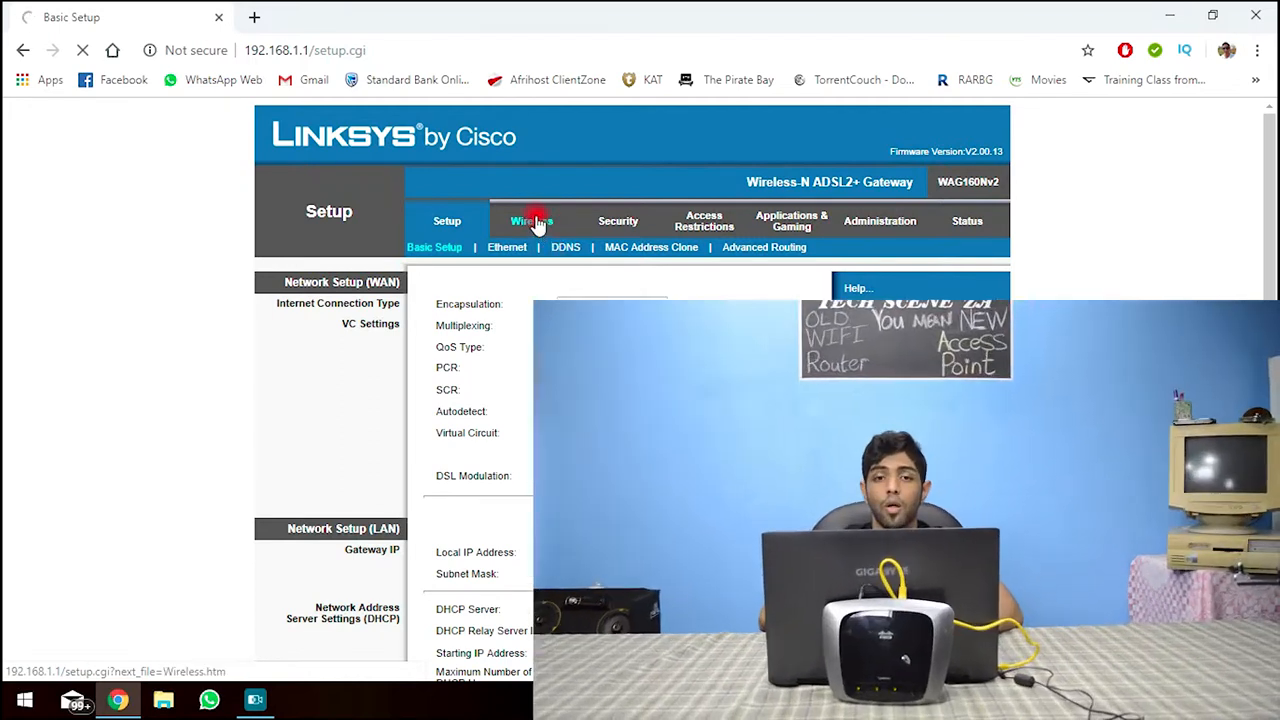
click(532, 220)
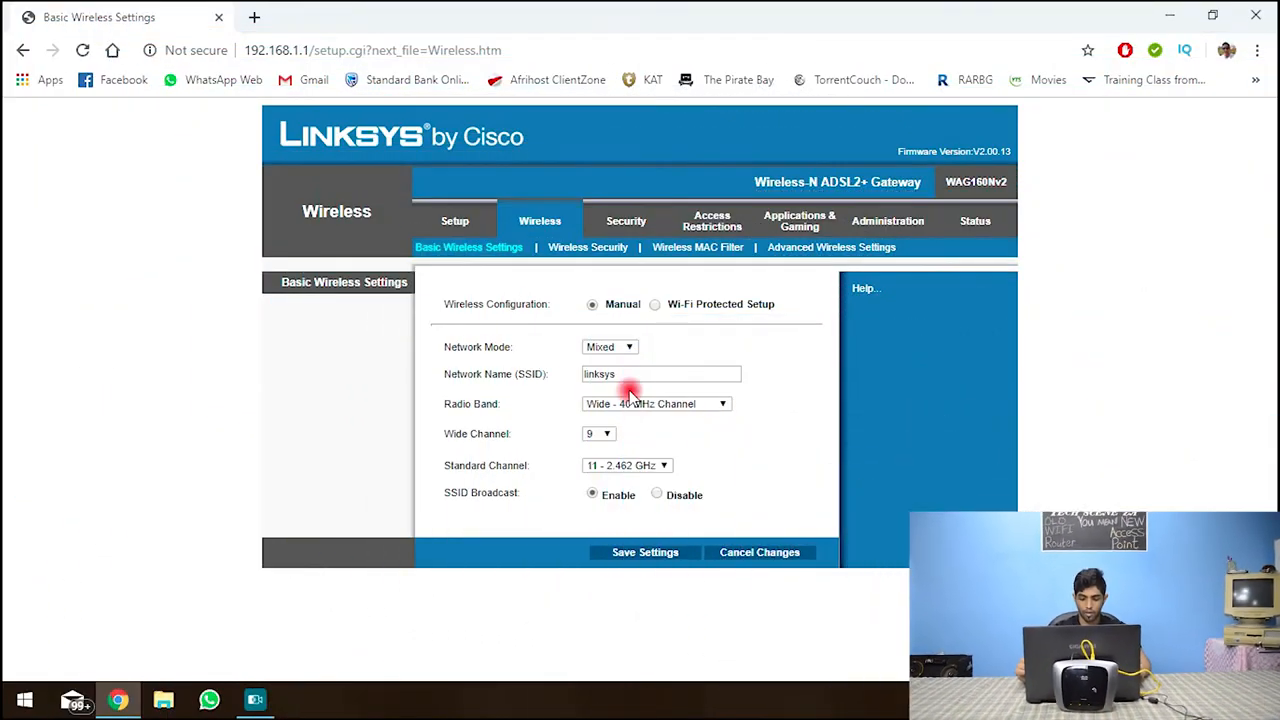
click(660, 374)
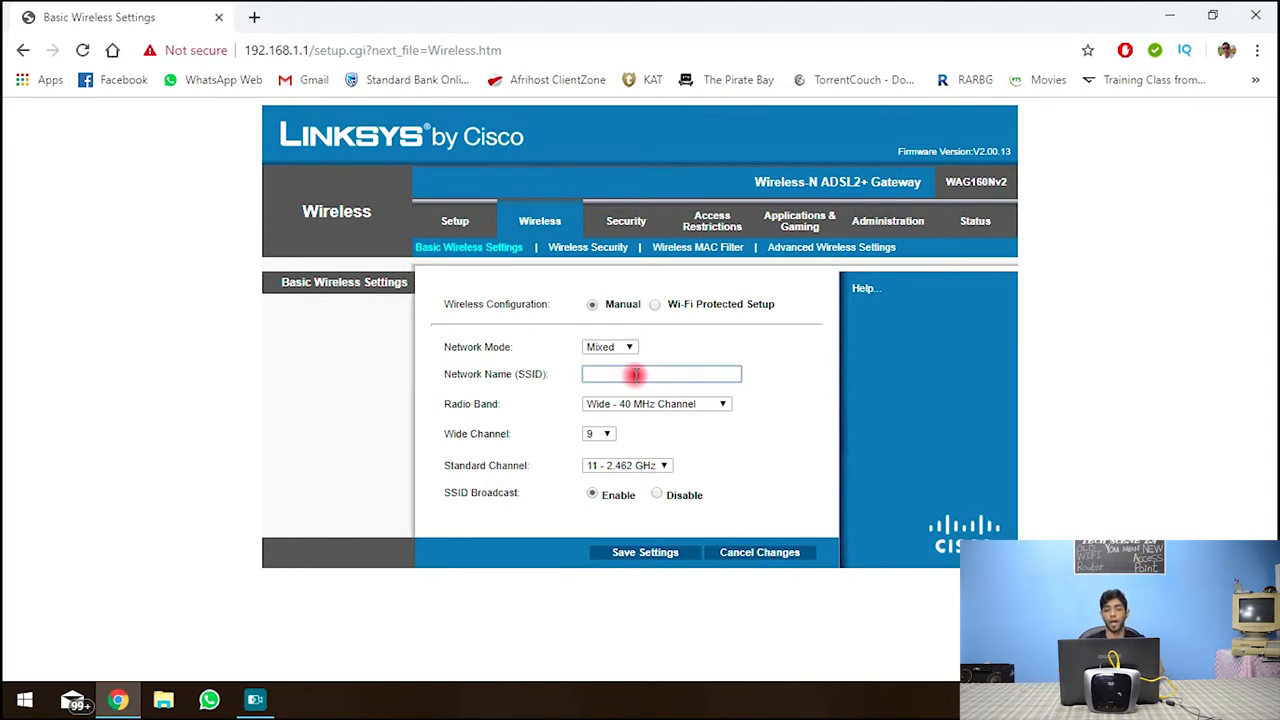
text(Silver)
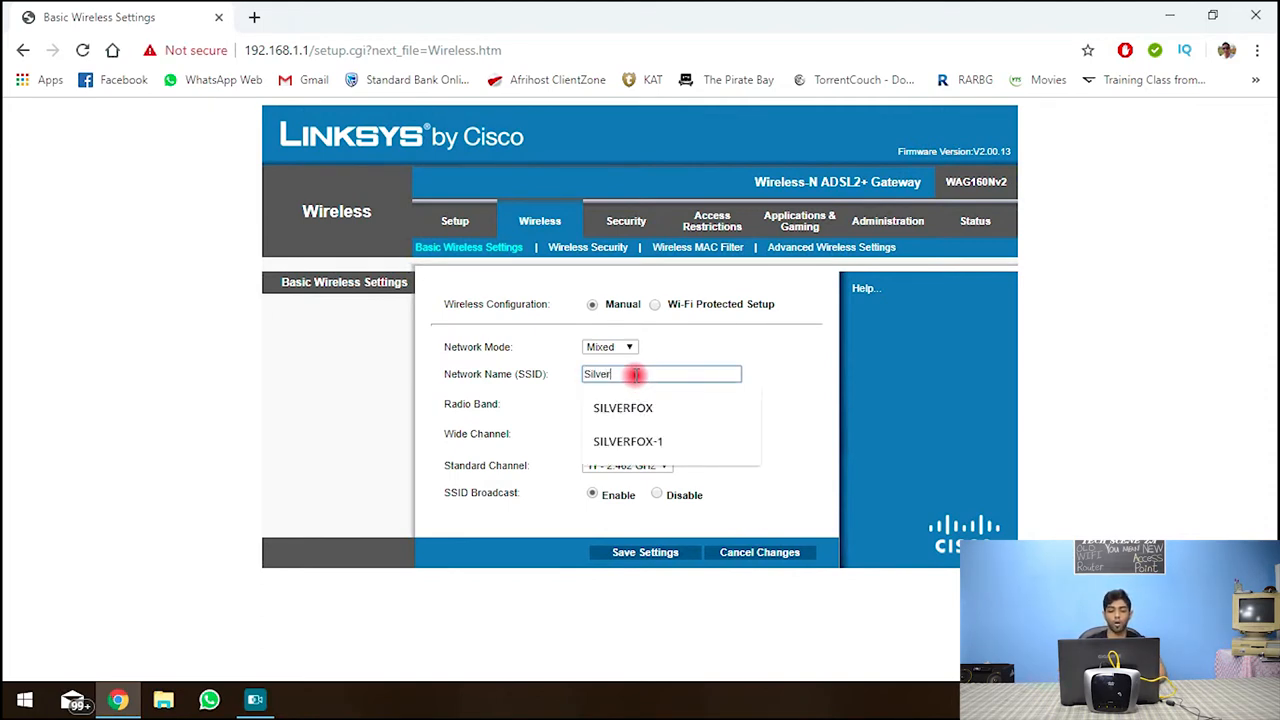
key(BackSpace)
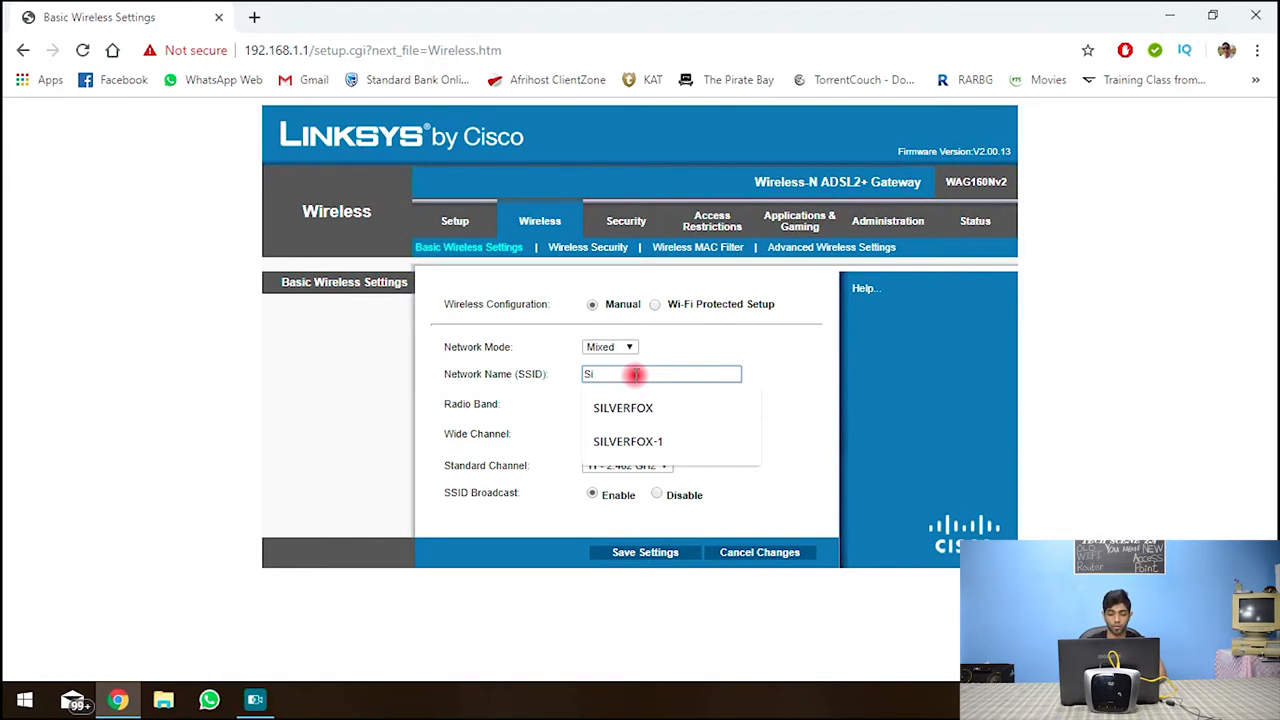
click(624, 408)
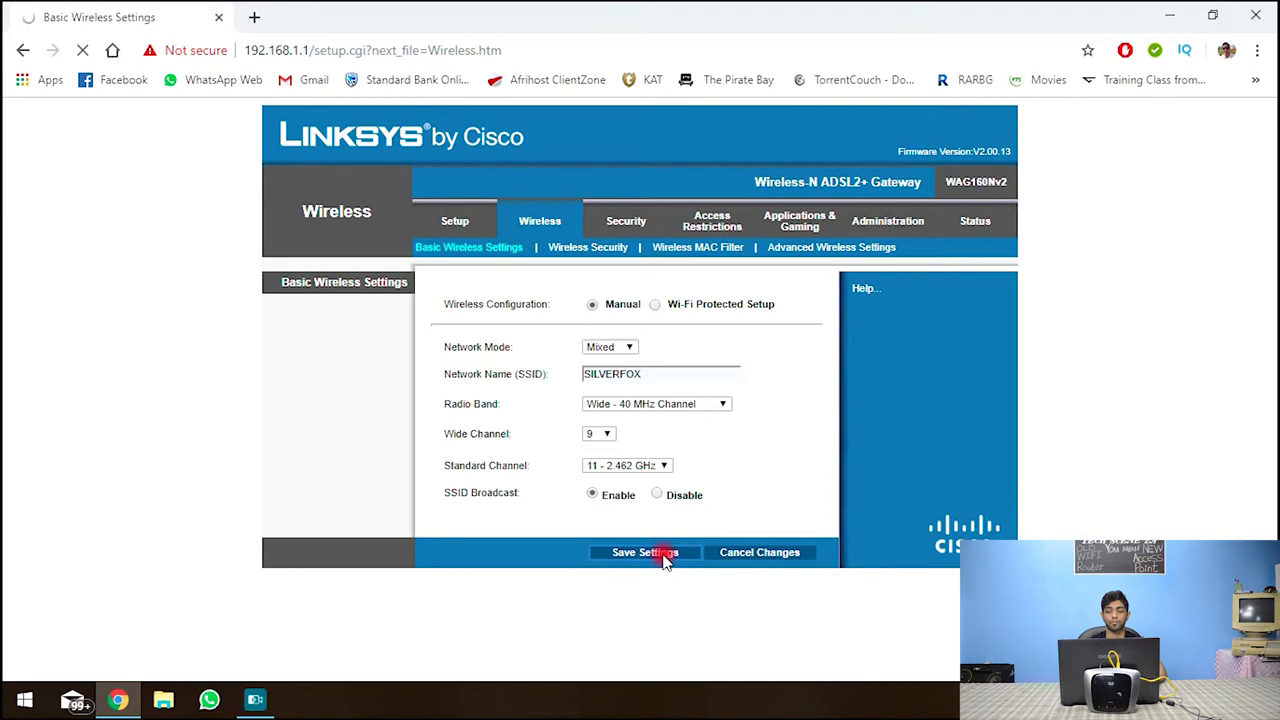
Save the SILVERFOX network name and return to the LAN section of Basic Setup.
click(644, 552)
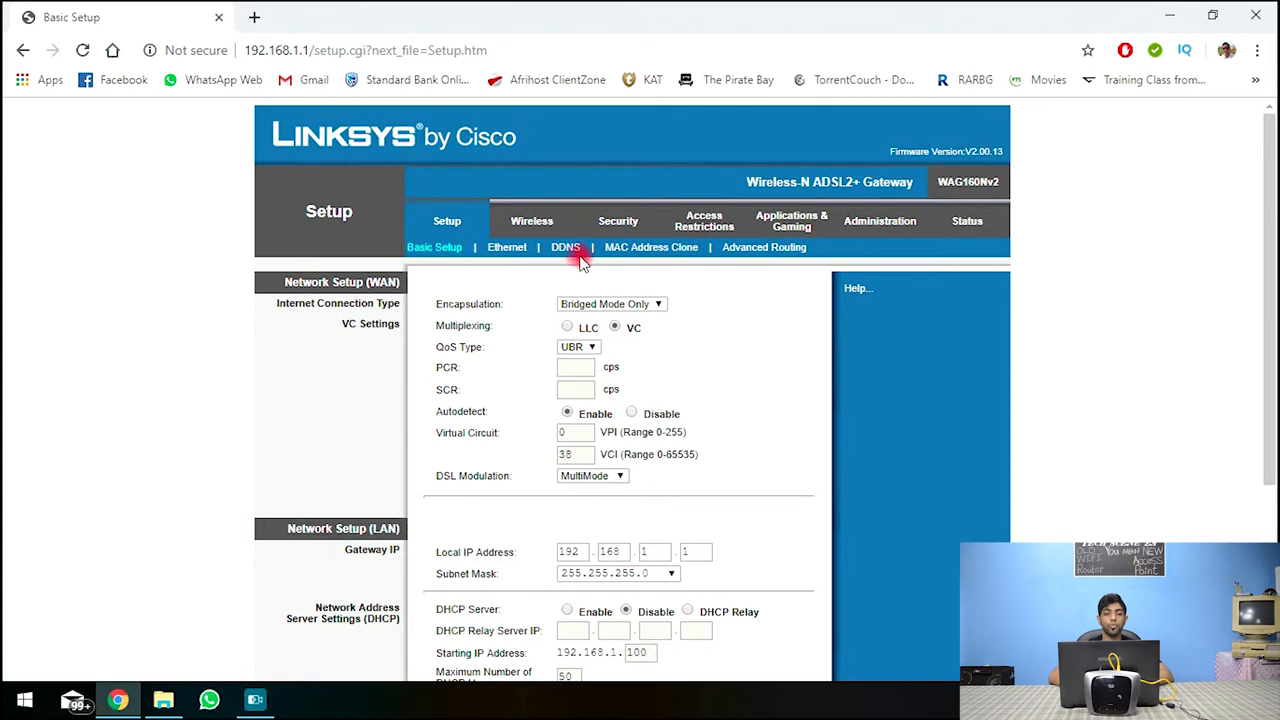
scroll(down, 3)
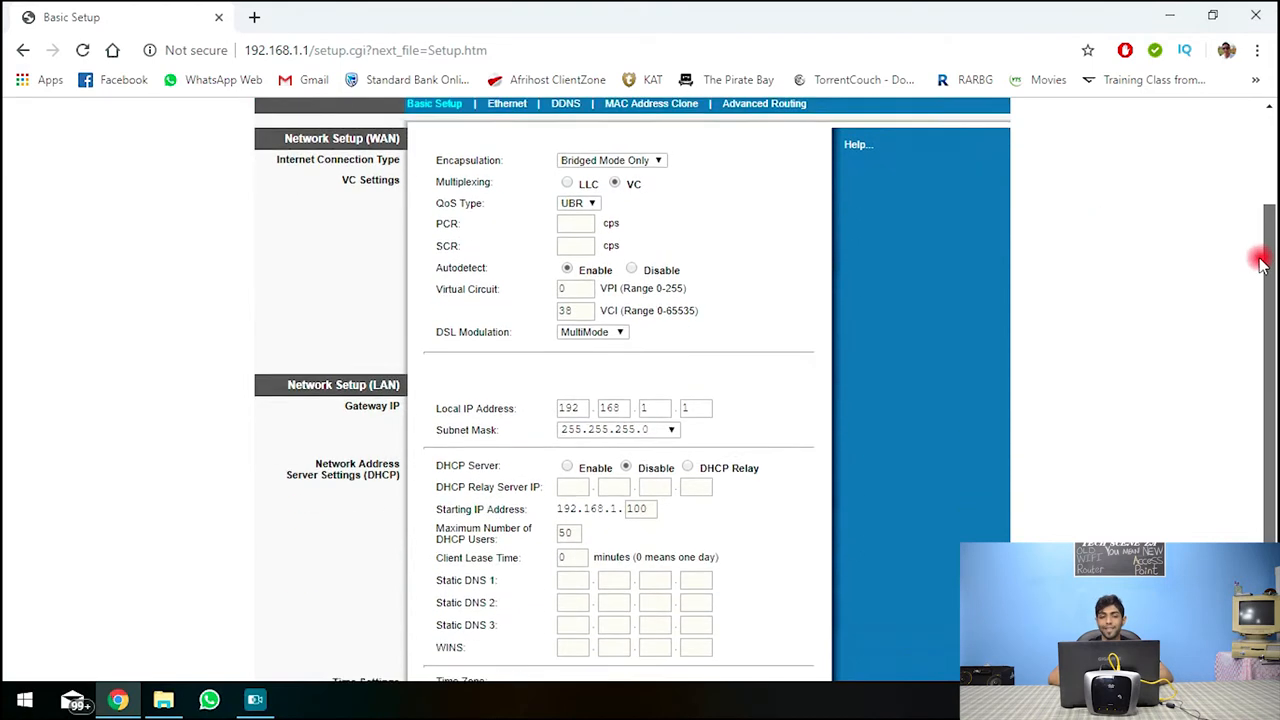
scroll(down, 3)
text(10)
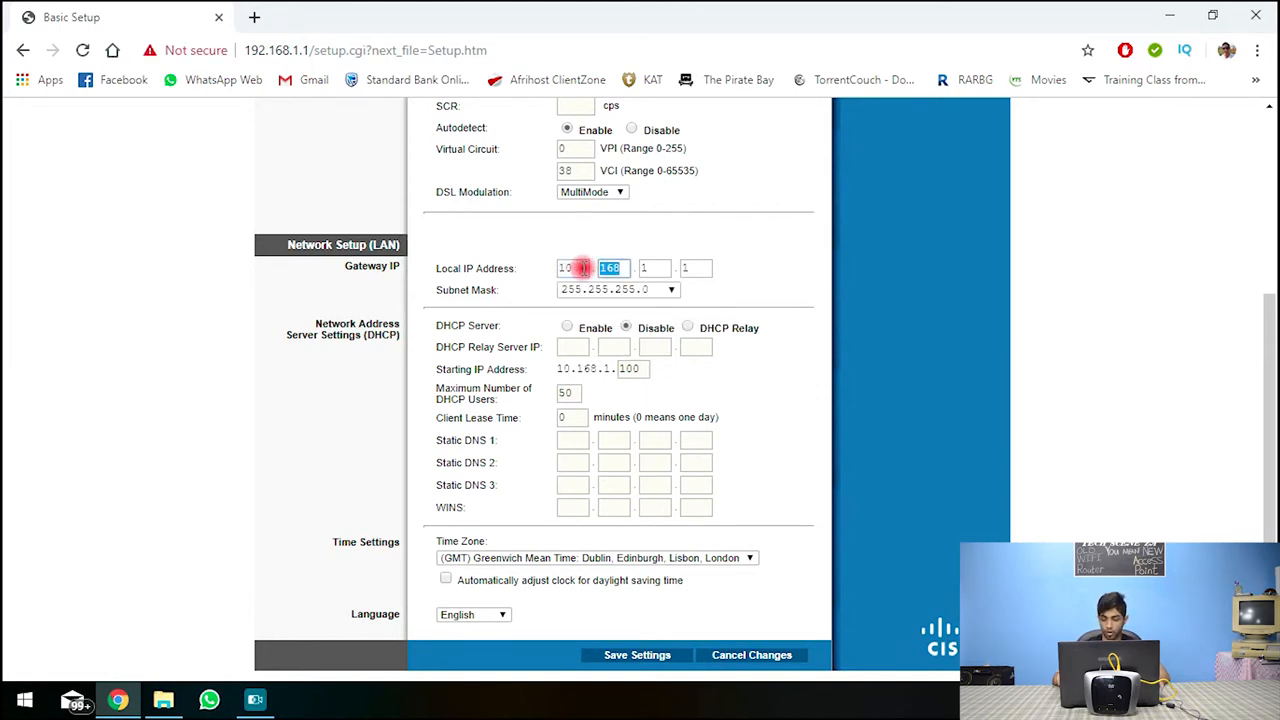
Set the Local IP Address to 10.0.0.2, save it and accept the reconnect warning.
text(2)
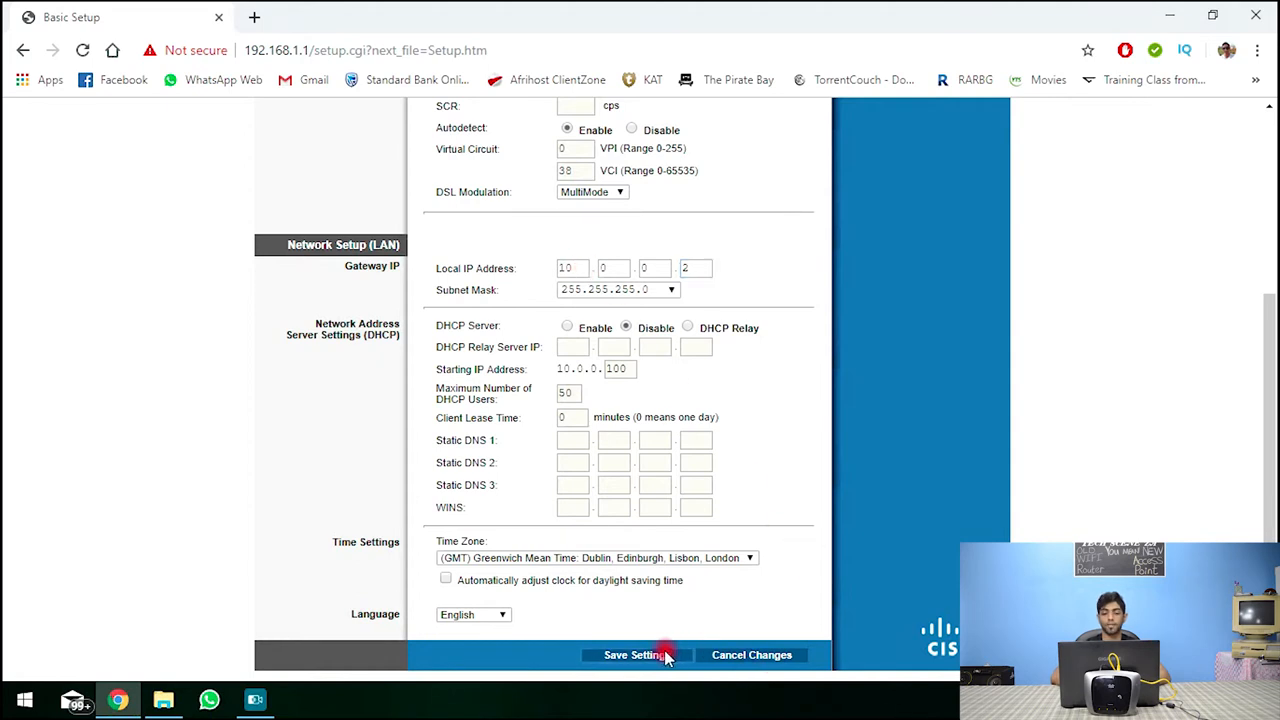
click(636, 656)
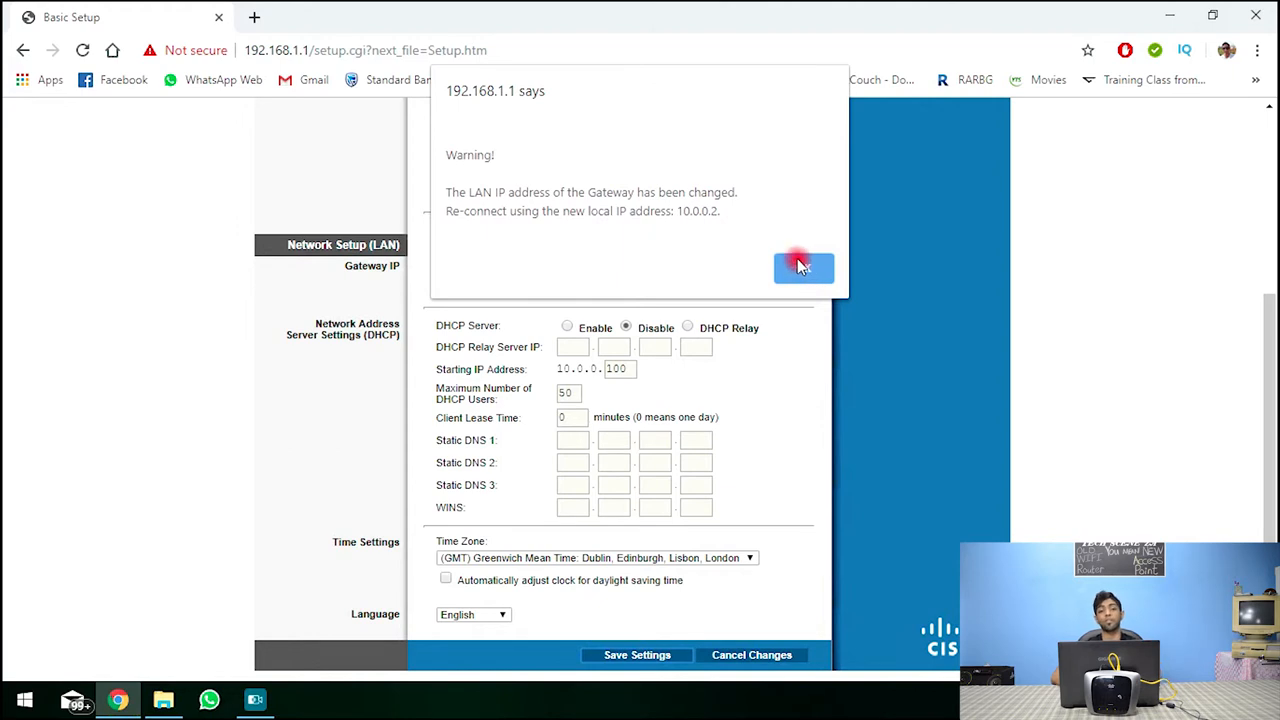
click(804, 268)
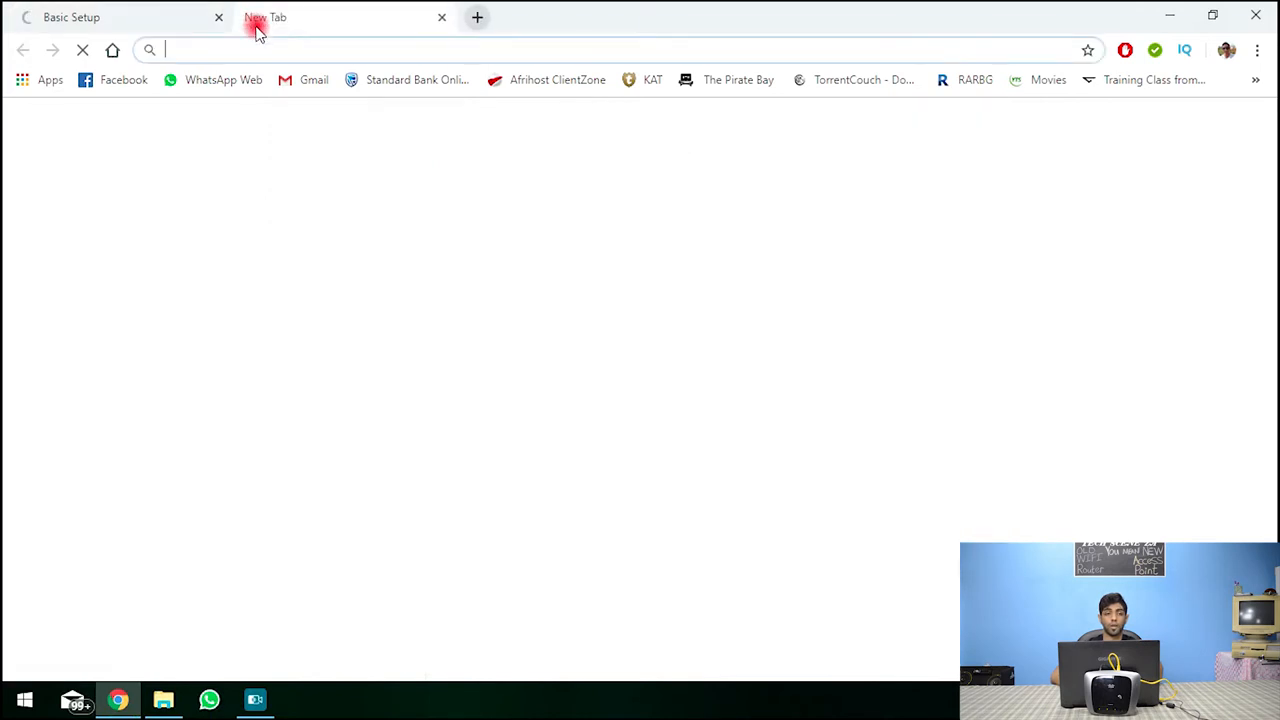
Browse to the router's new 10.0.0.x address in a new tab.
click(264, 16)
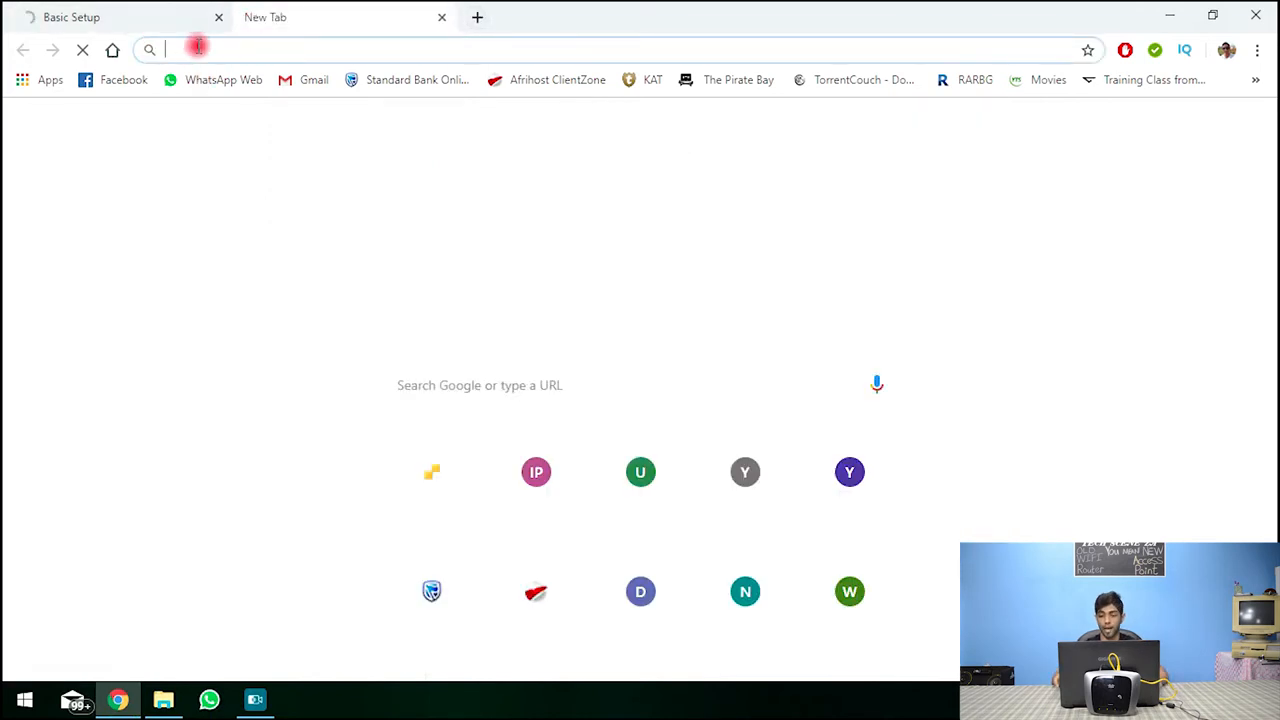
text(10.0.0.5)
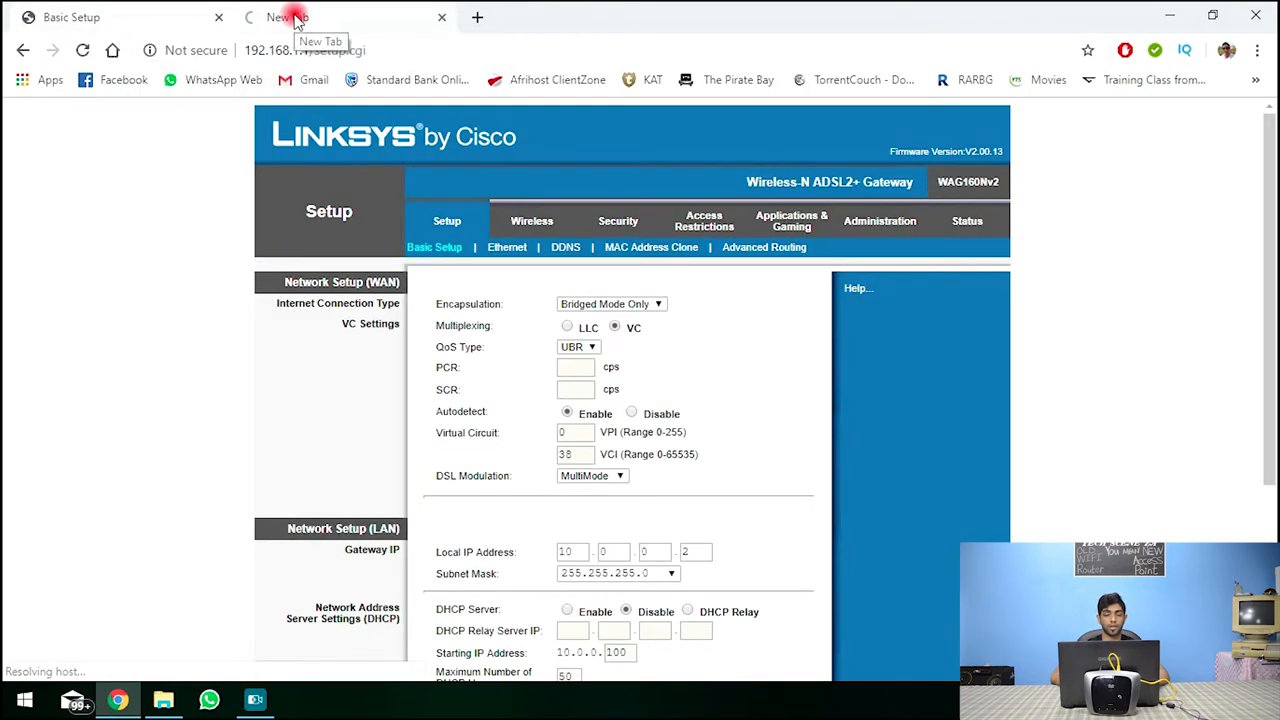
click(84, 50)
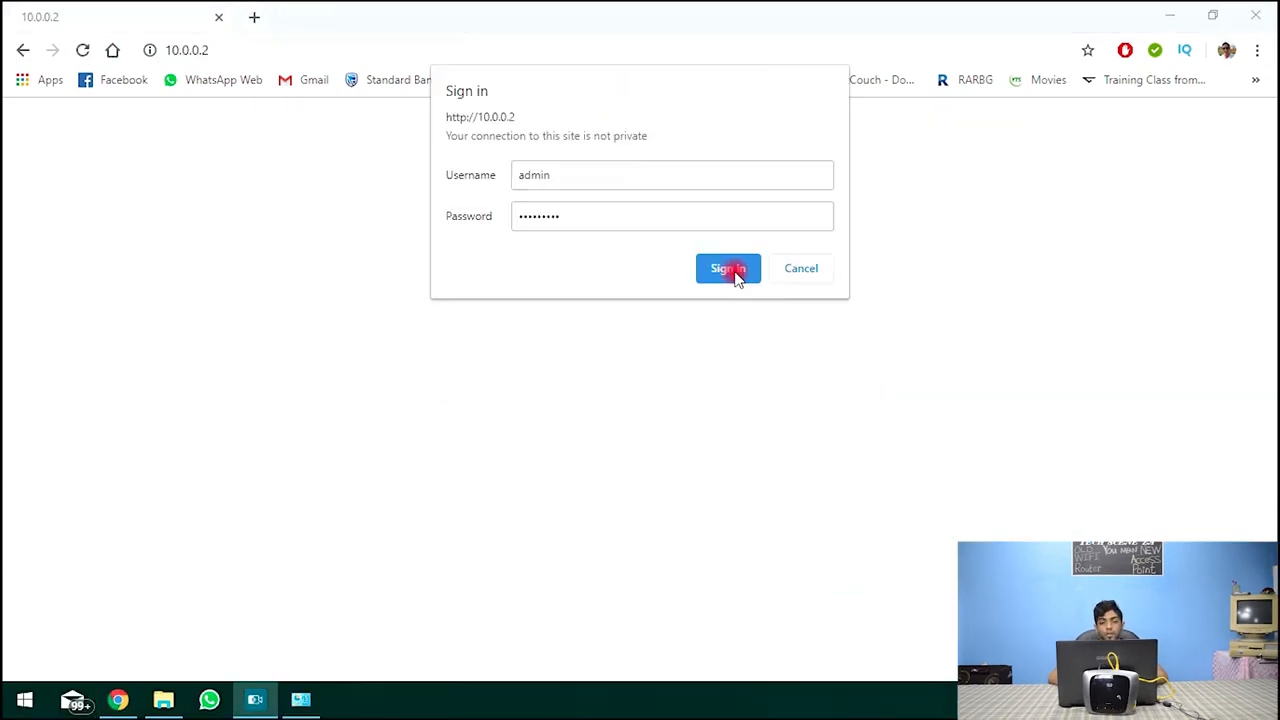
click(728, 268)
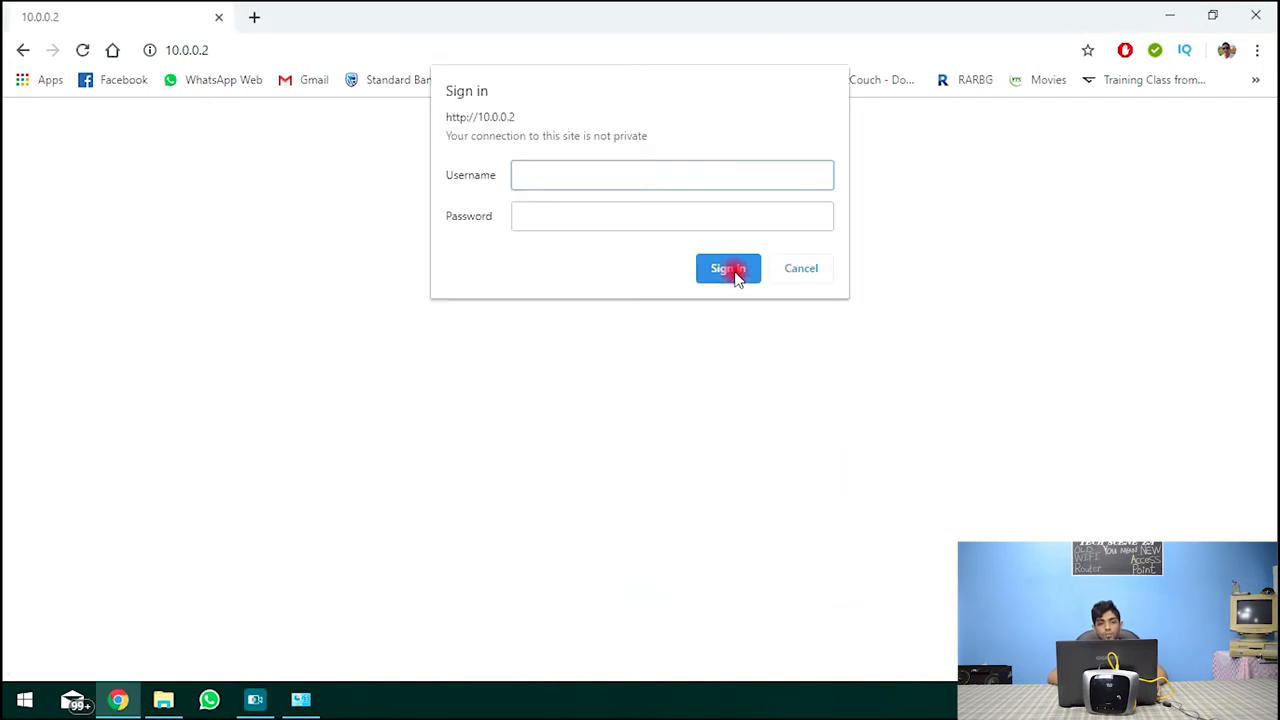
Sign in as admin with the password and decline updating the saved password.
click(672, 174)
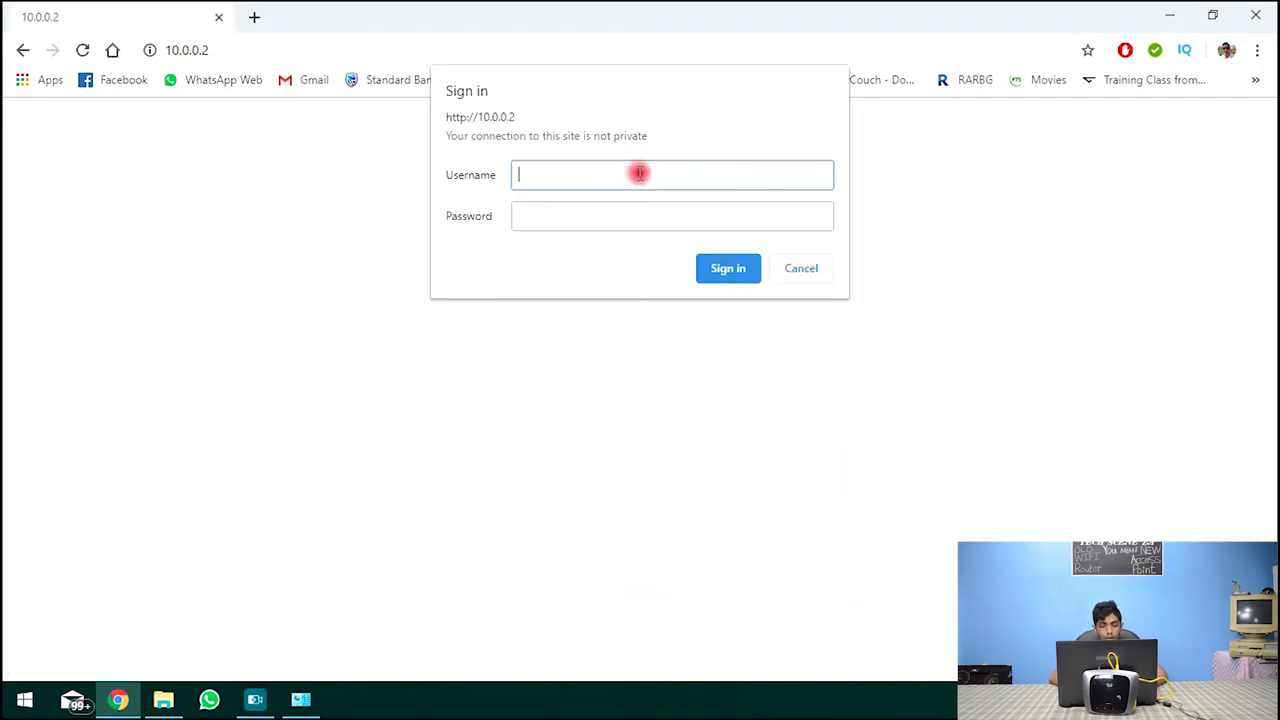
text(admin)
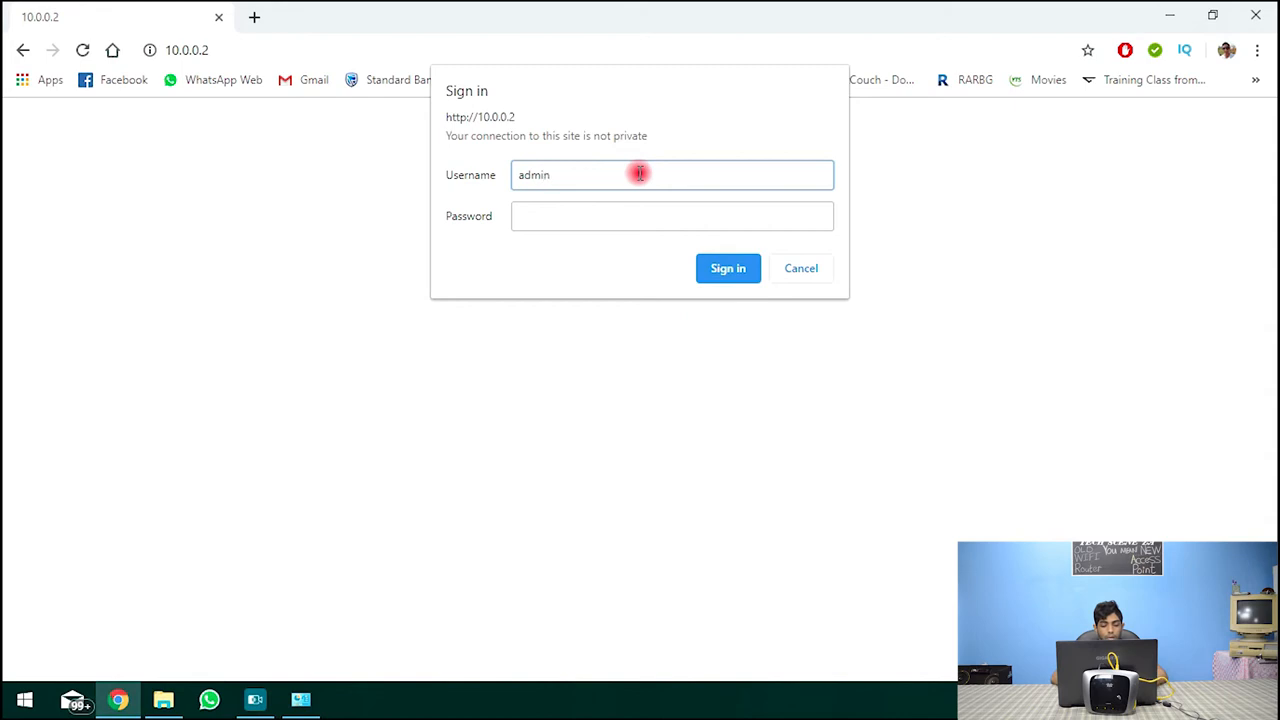
text(•••••)
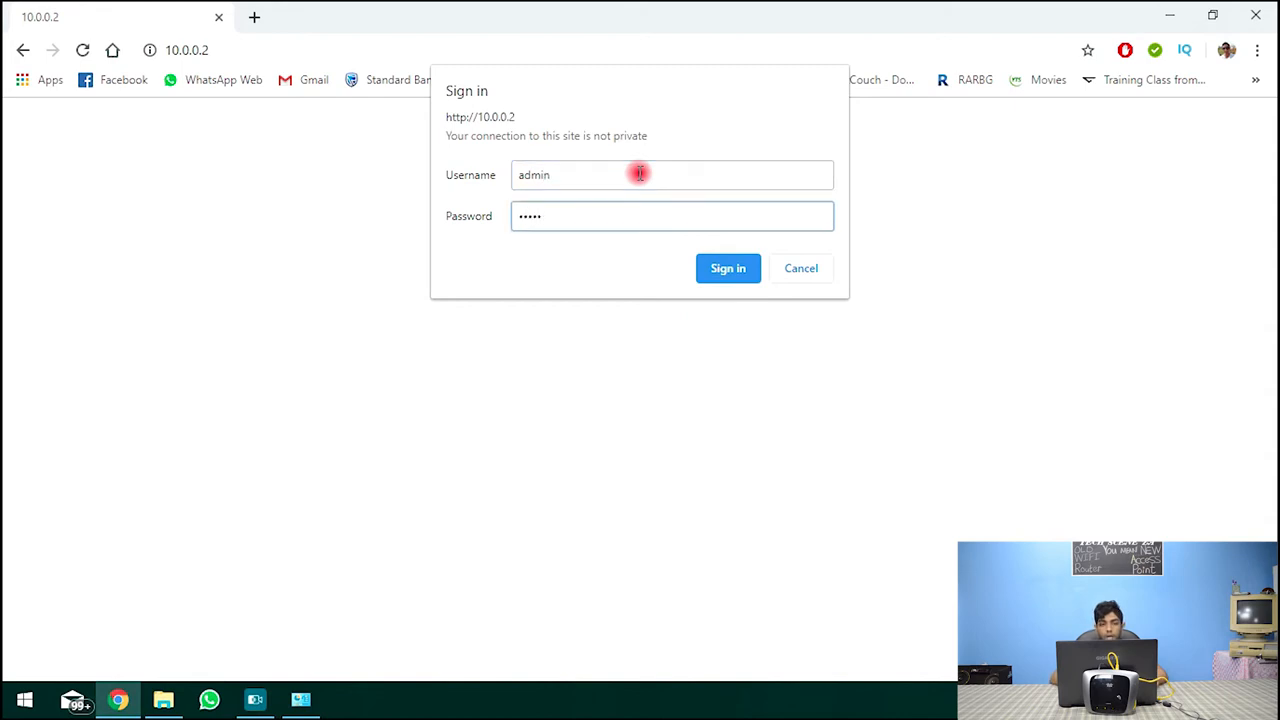
click(728, 268)
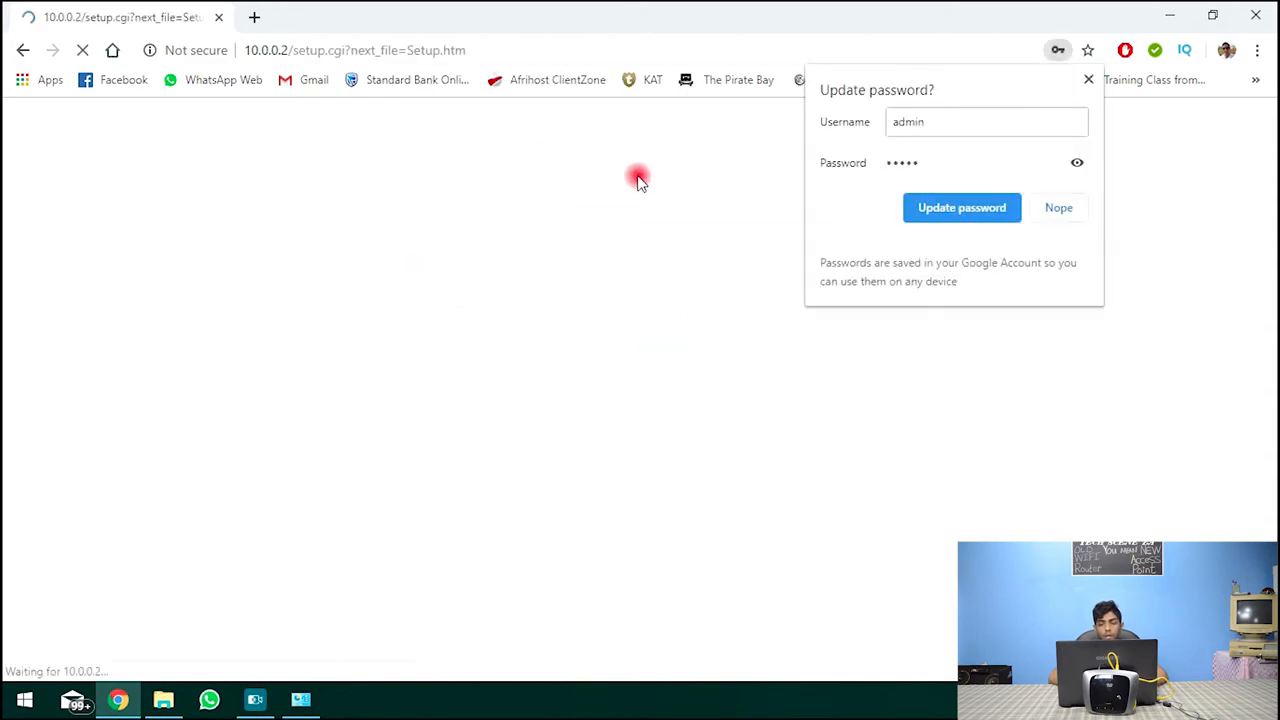
click(1058, 206)
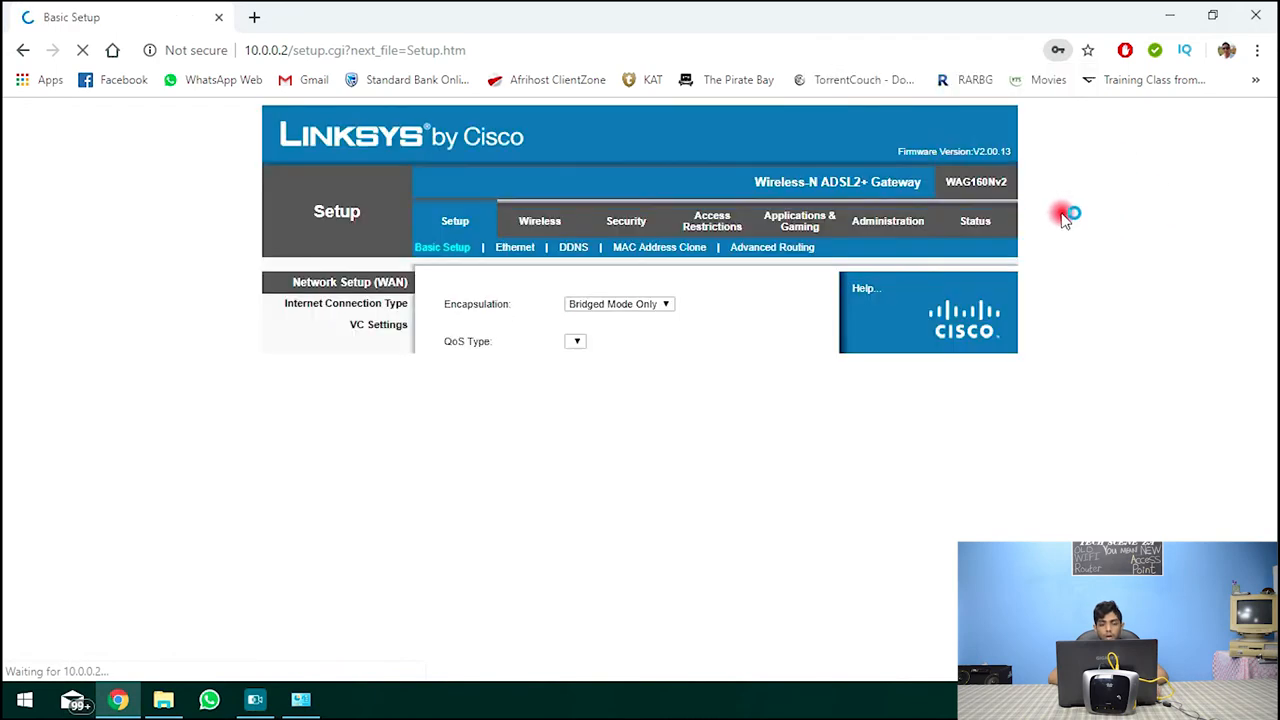